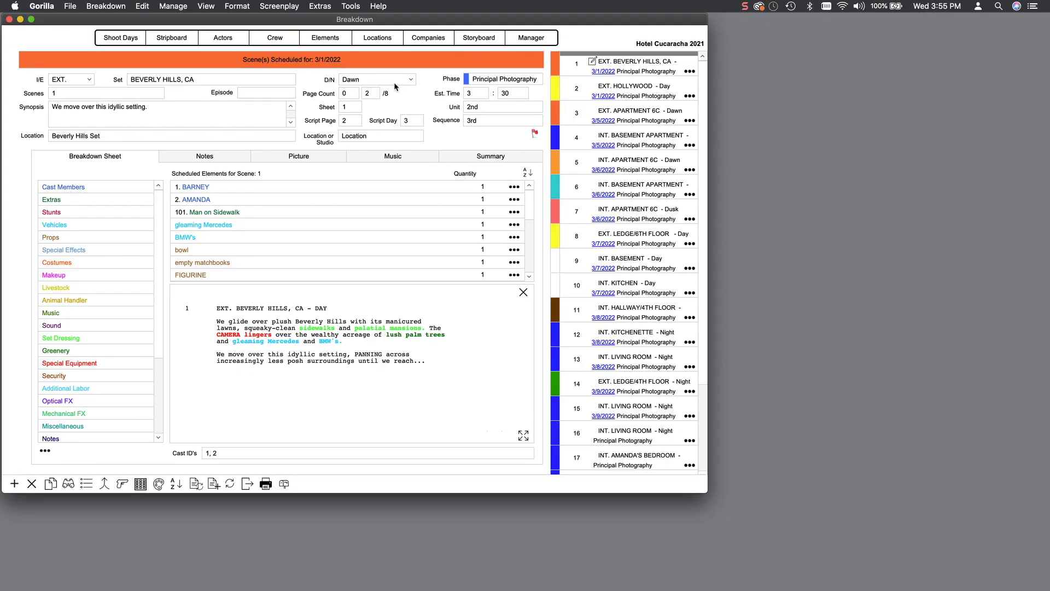
Step: Browse scene 1's time-of-day options without changing the heading, then show the File menu
{"action": "left_click", "coordinate": [410, 79]}
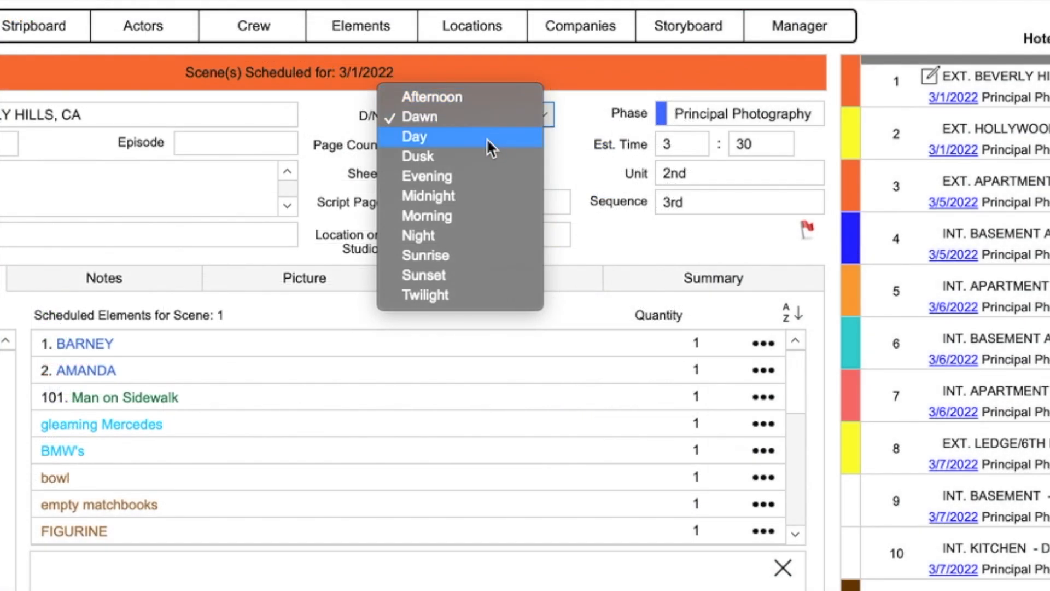
{"action": "mouse_move", "coordinate": [486, 176]}
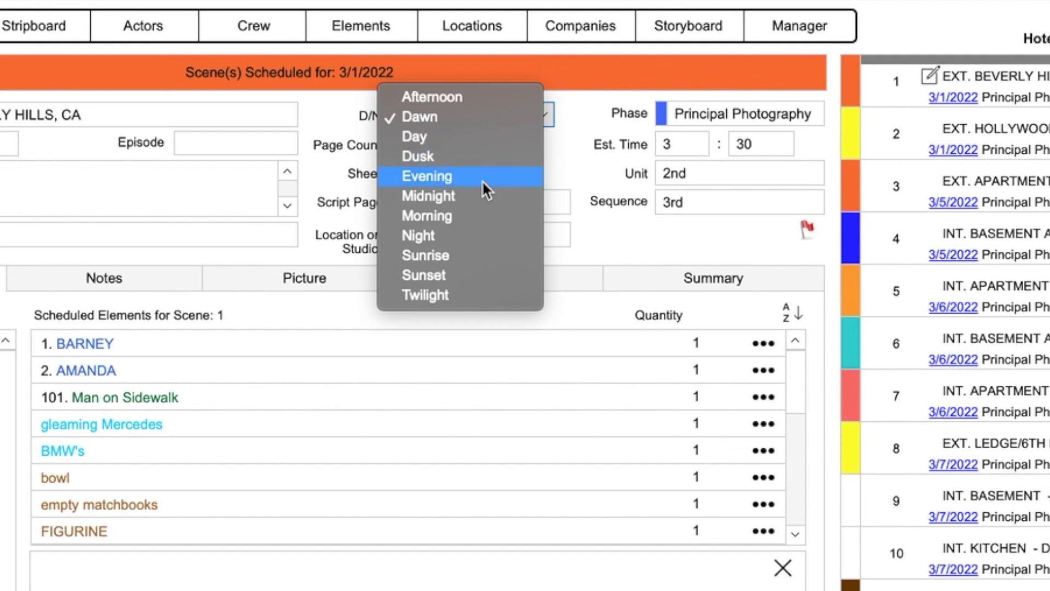
{"action": "mouse_move", "coordinate": [485, 236]}
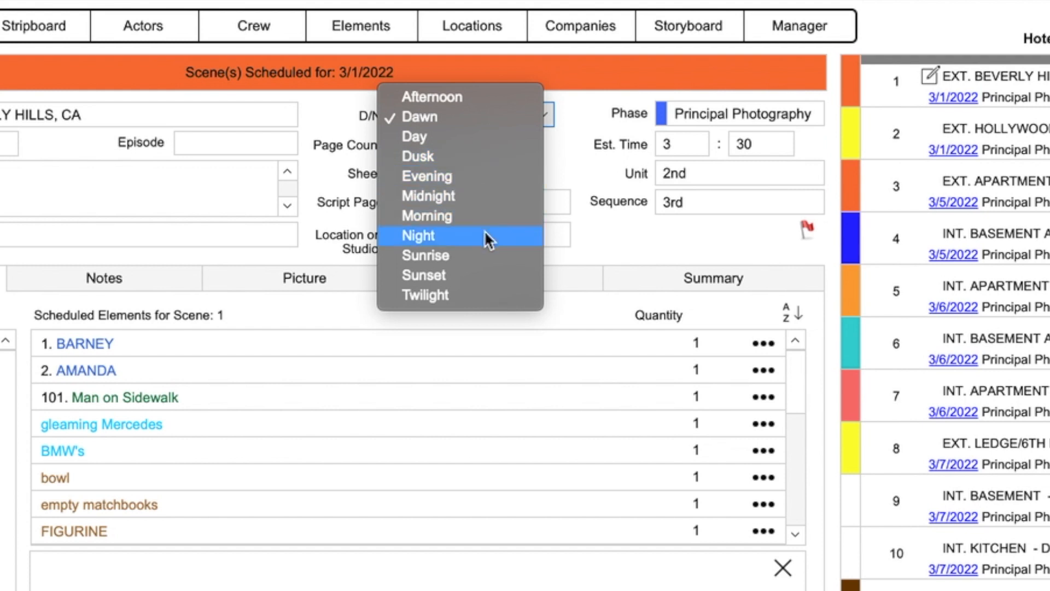
{"action": "mouse_move", "coordinate": [493, 295]}
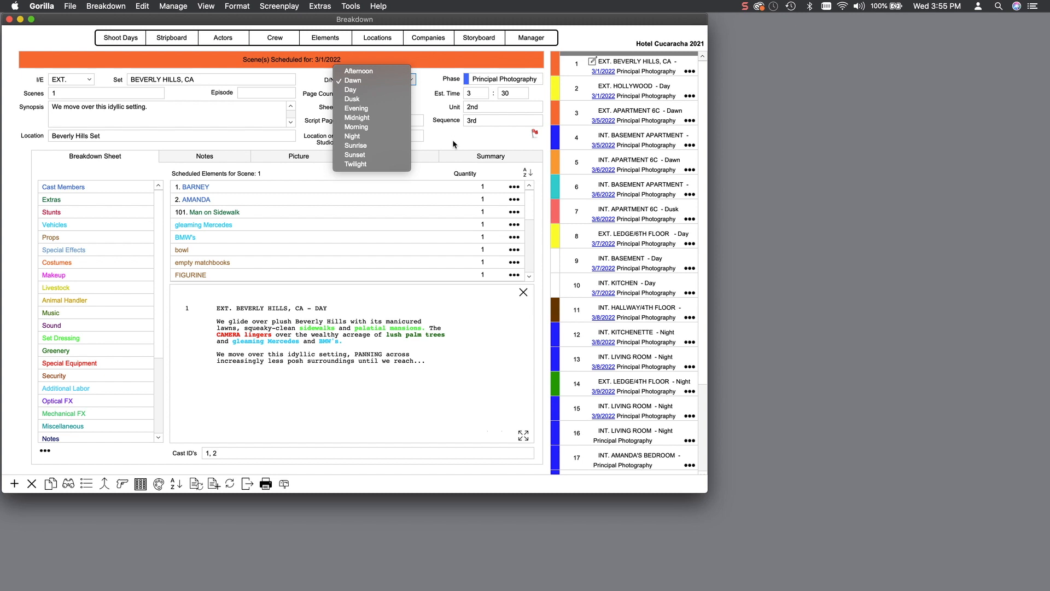
{"action": "left_click", "coordinate": [352, 80]}
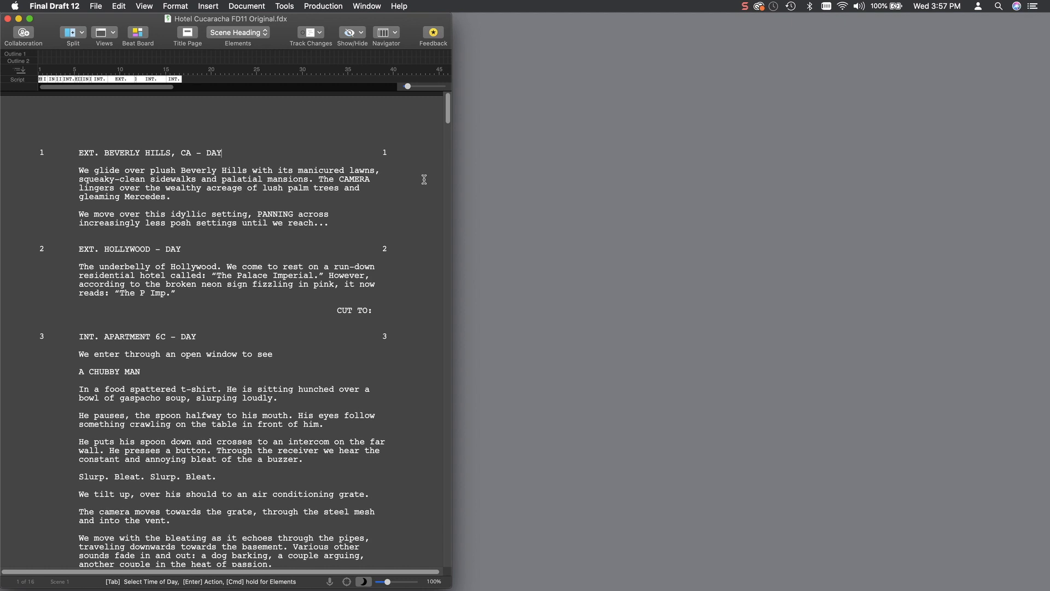
{"action": "mouse_move", "coordinate": [424, 179]}
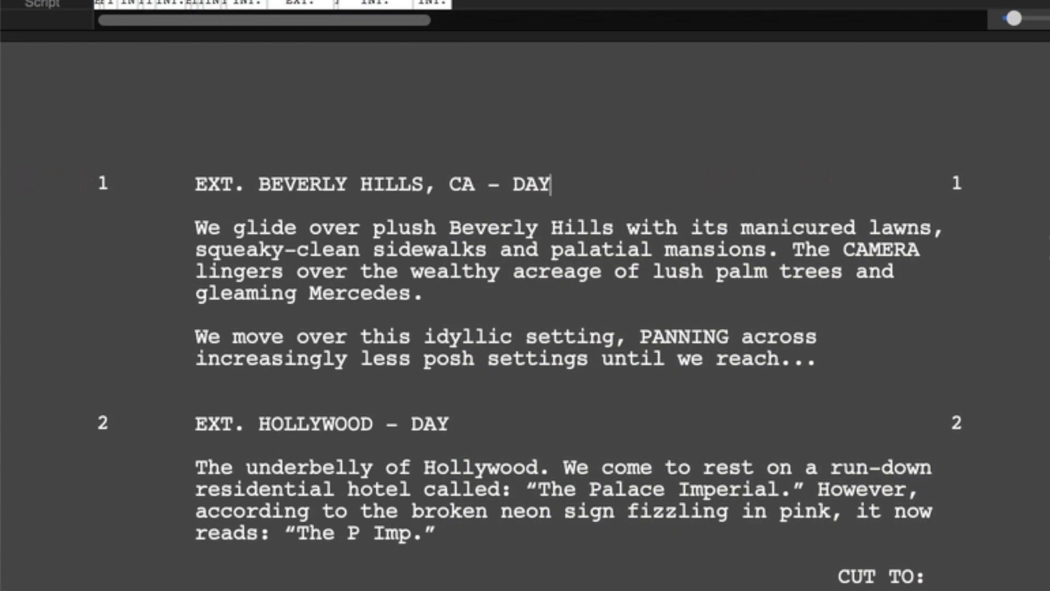
{"action": "left_click", "coordinate": [97, 6]}
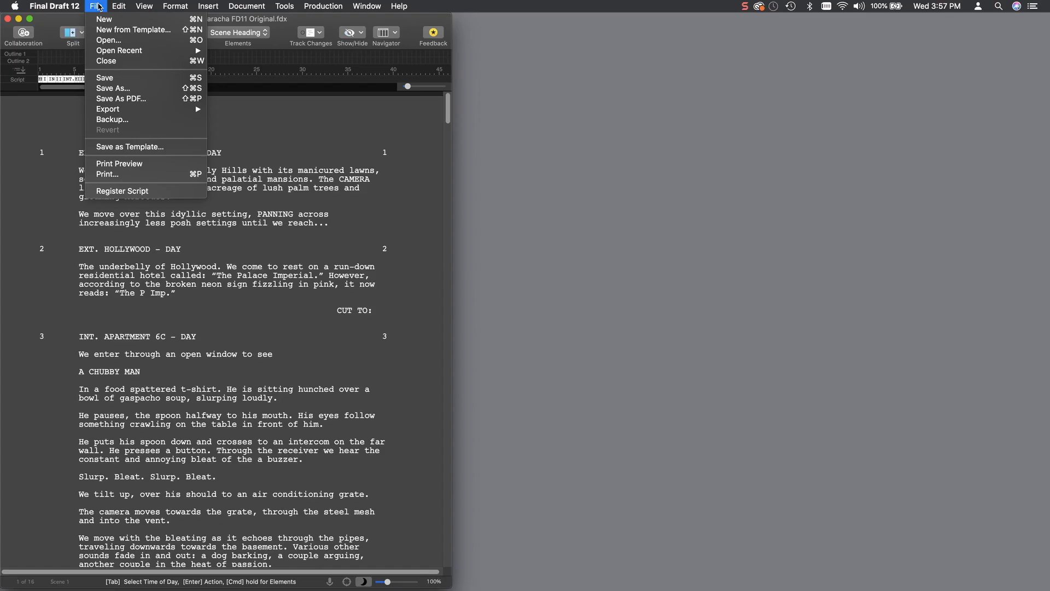
Step: Start a new screenplay with scene INT. HOUSE and the action 'This is a white'
{"action": "left_click", "coordinate": [104, 19]}
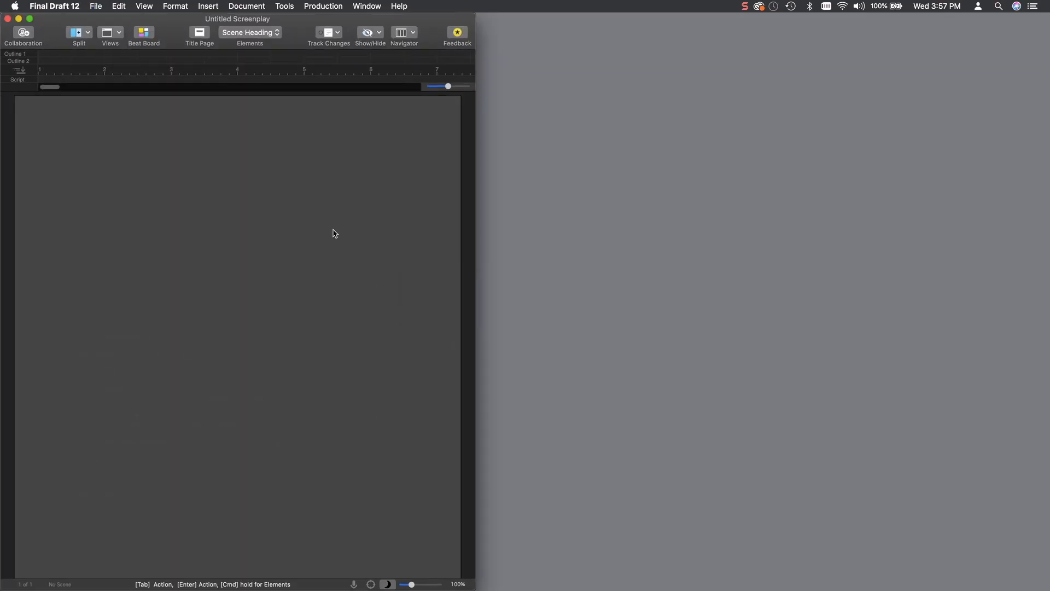
{"action": "type", "text": "INT."}
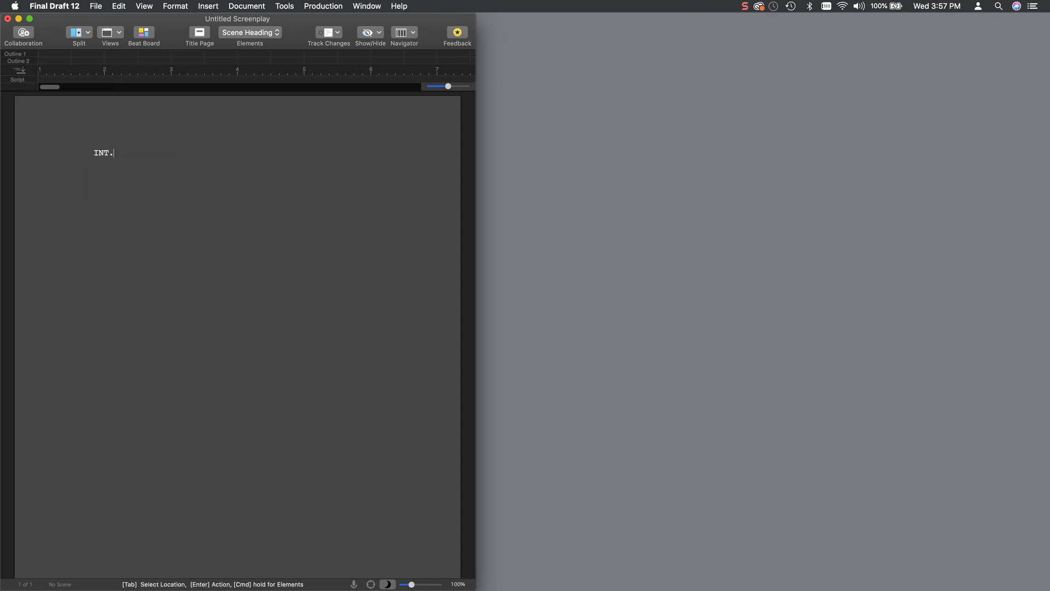
{"action": "type", "text": "HOUSE - DAY"}
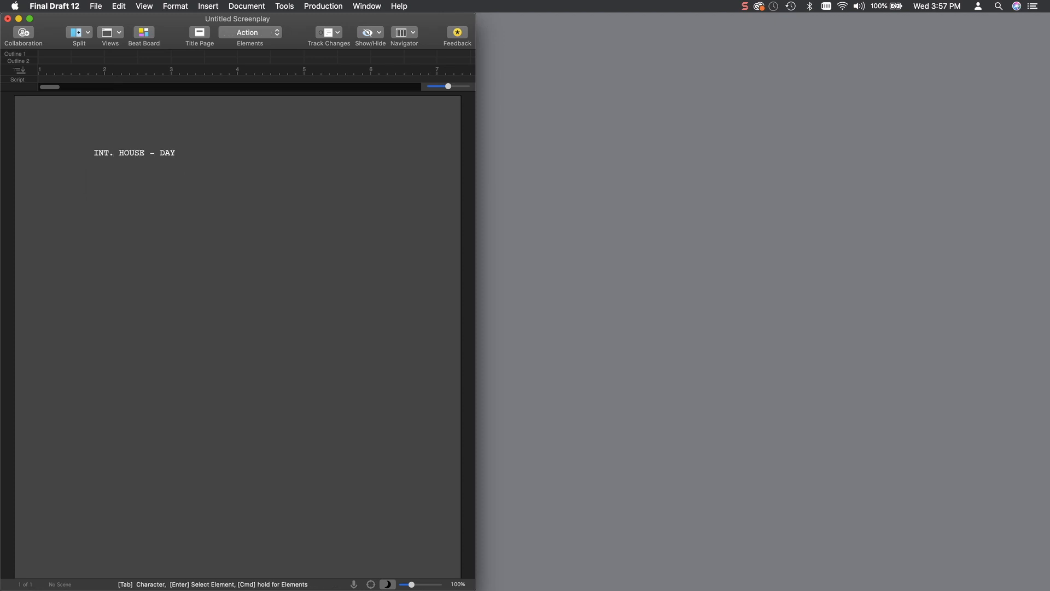
{"action": "type", "text": "This is a white house."}
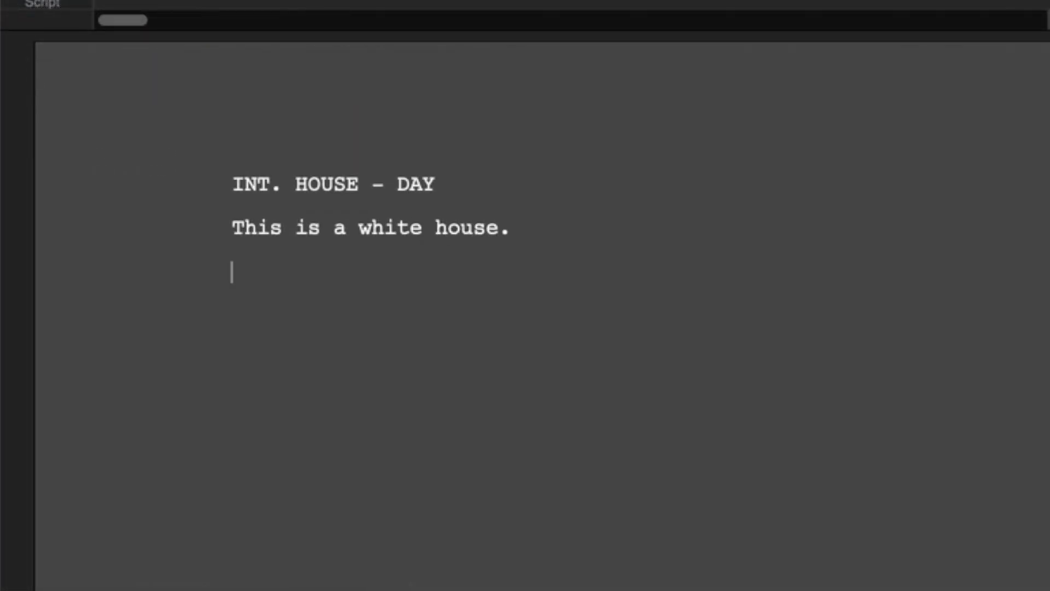
Step: Add the EXT. BEACH - NIGHT scene with the action 'This scene is not number'
{"action": "type", "text": "EXT."}
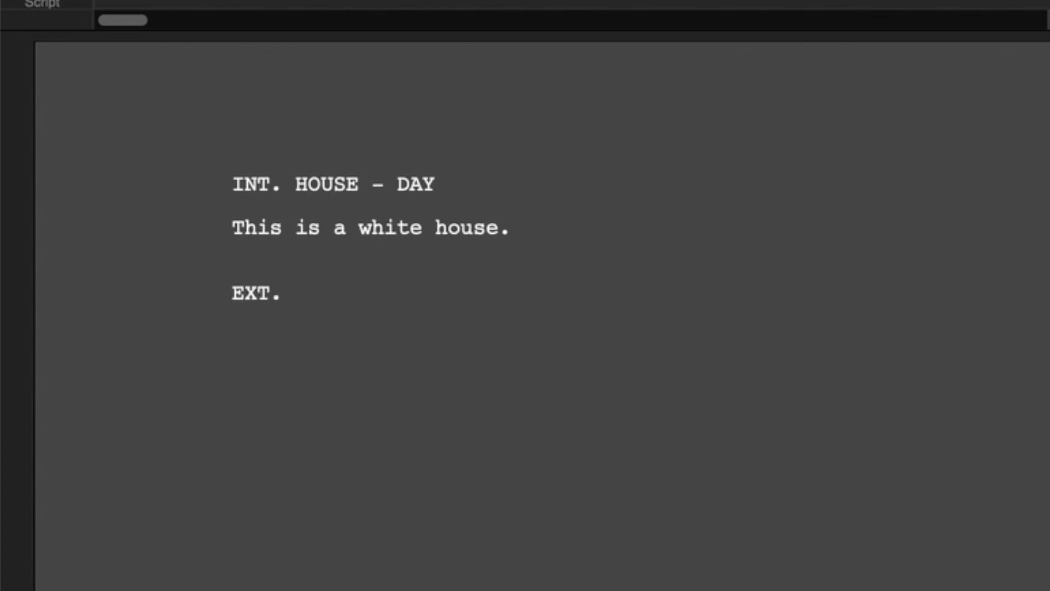
{"action": "type", "text": "BEACH -"}
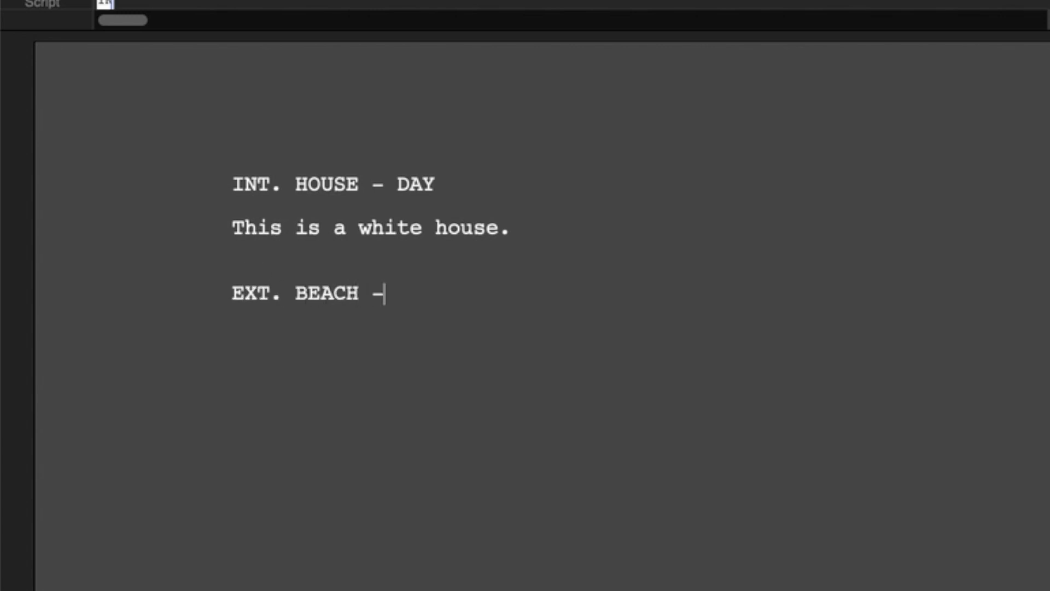
{"action": "type", "text": "NIGHT"}
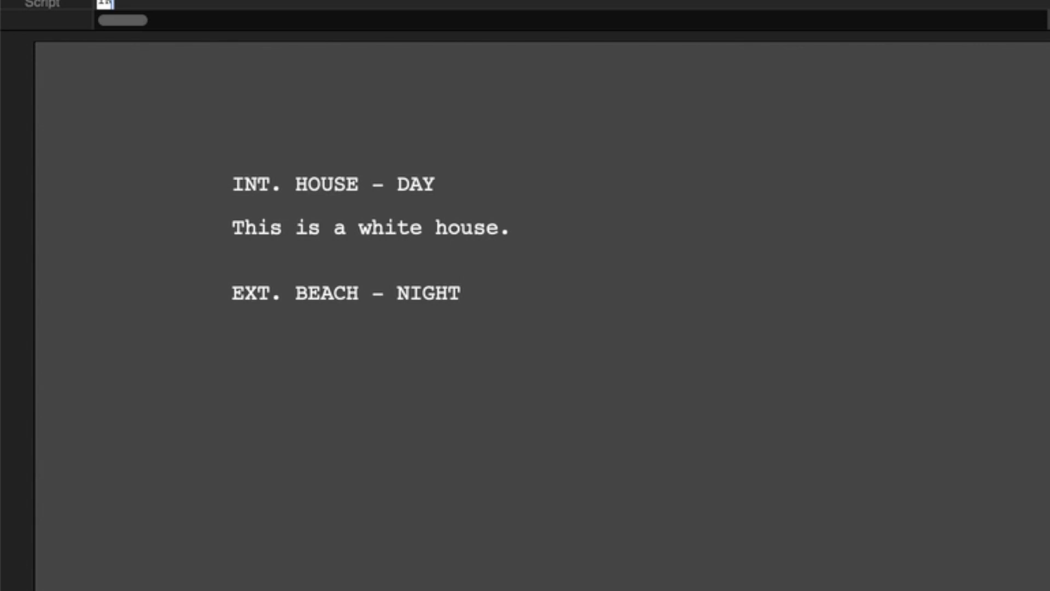
{"action": "type", "text": "This scene"}
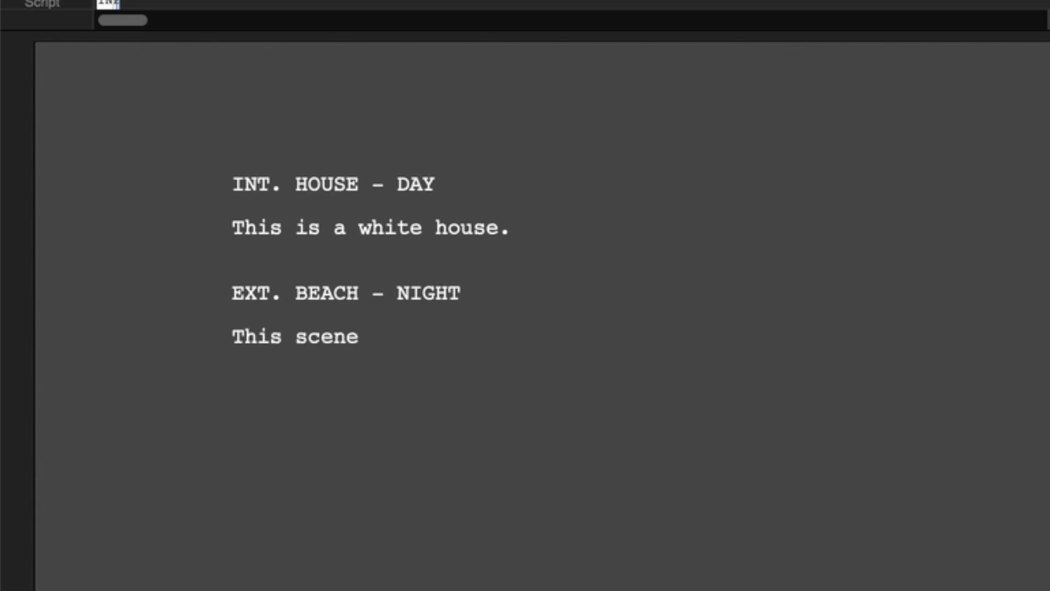
{"action": "type", "text": "is not numbered...."}
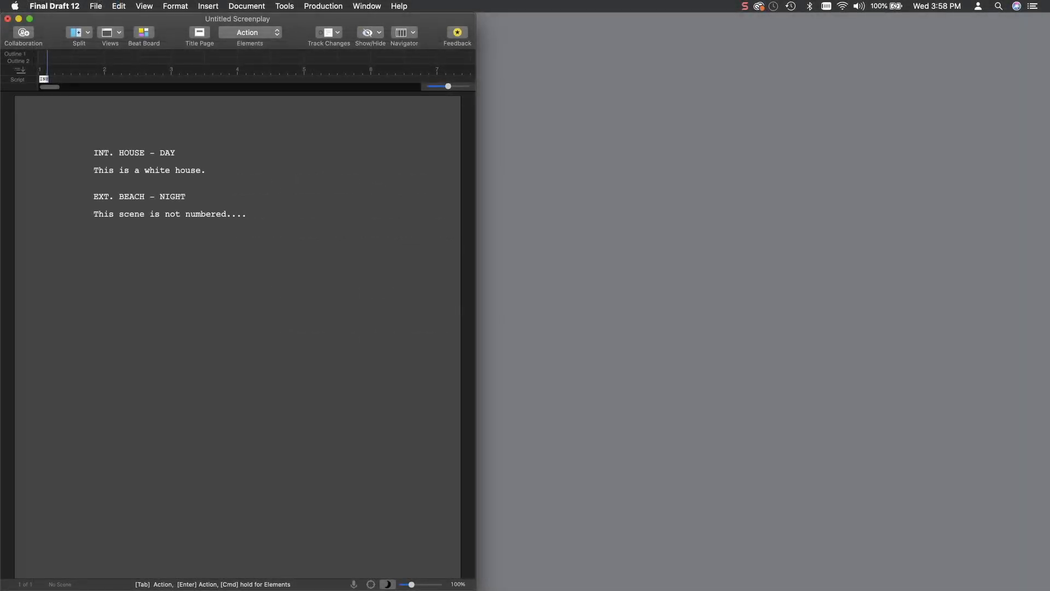
{"action": "mouse_move", "coordinate": [323, 6]}
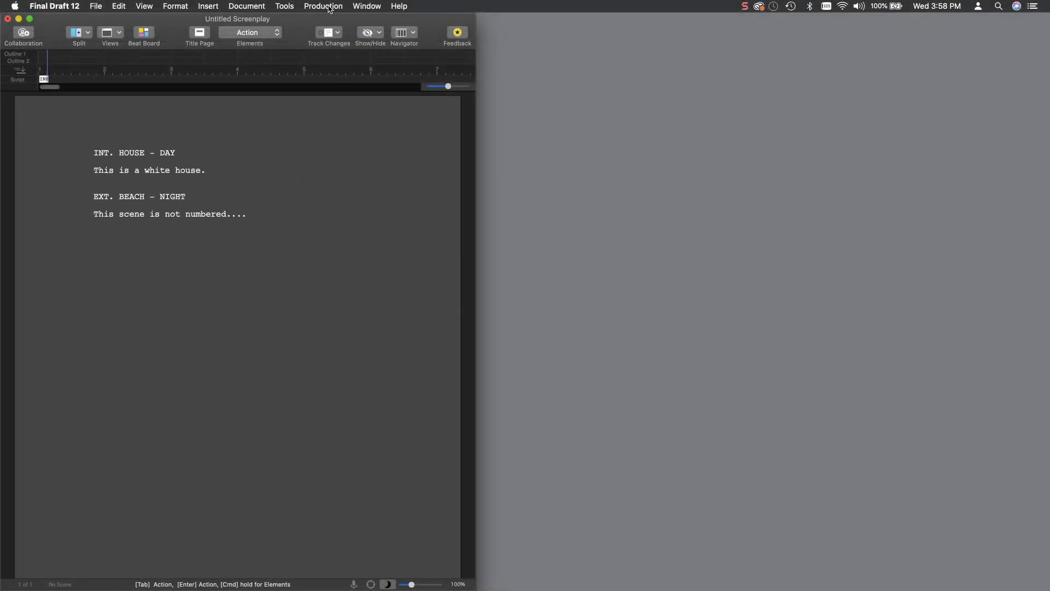
Step: Apply Number/Renumber scene numbering: INT. HOUSE - DAY becomes 1, EXT. BEACH - NIGHT 2
{"action": "left_click", "coordinate": [323, 6]}
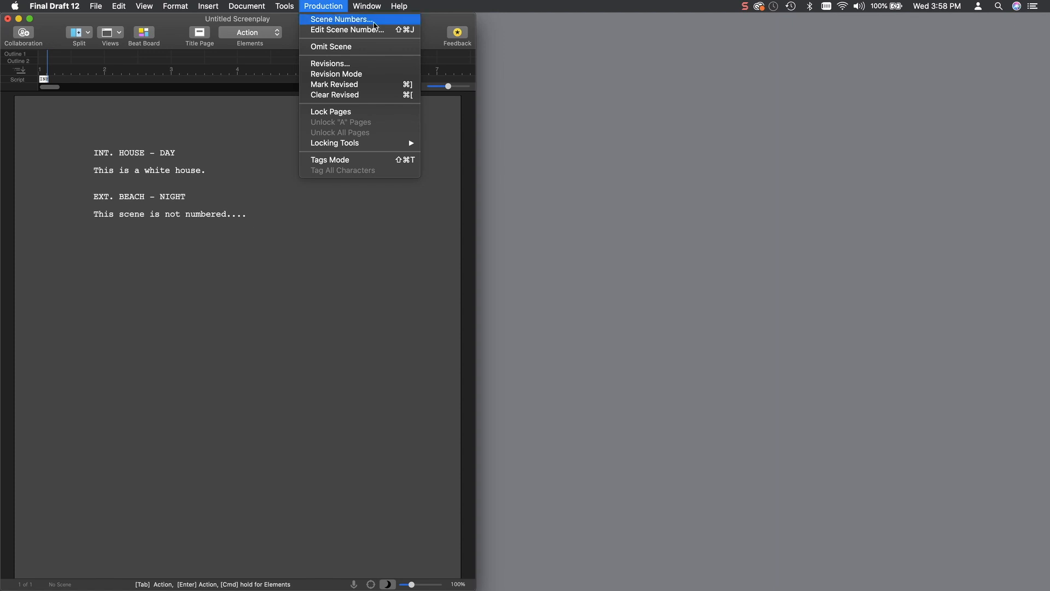
{"action": "left_click", "coordinate": [341, 19]}
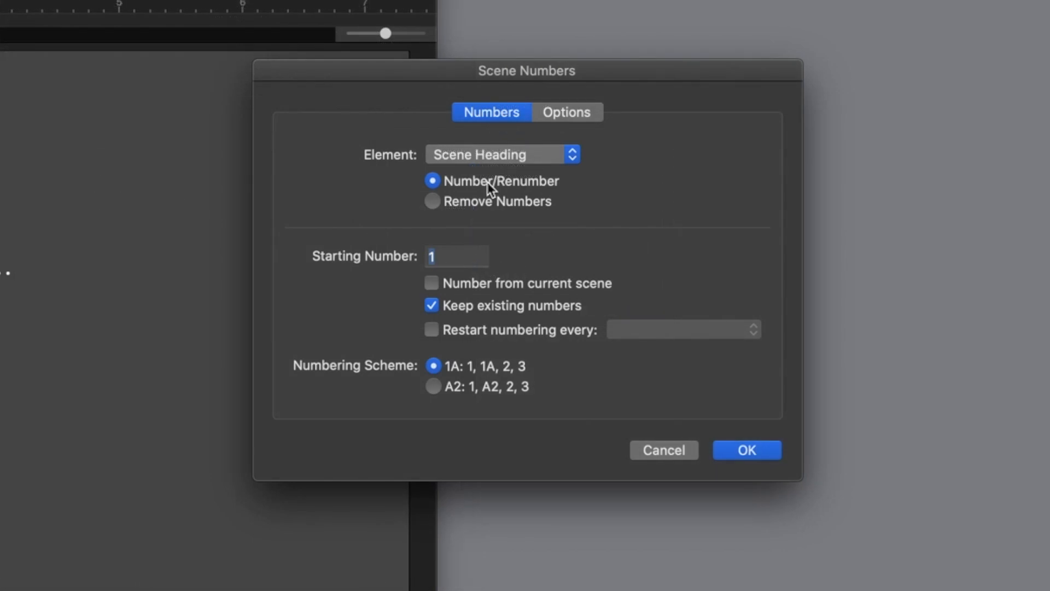
{"action": "mouse_move", "coordinate": [494, 209]}
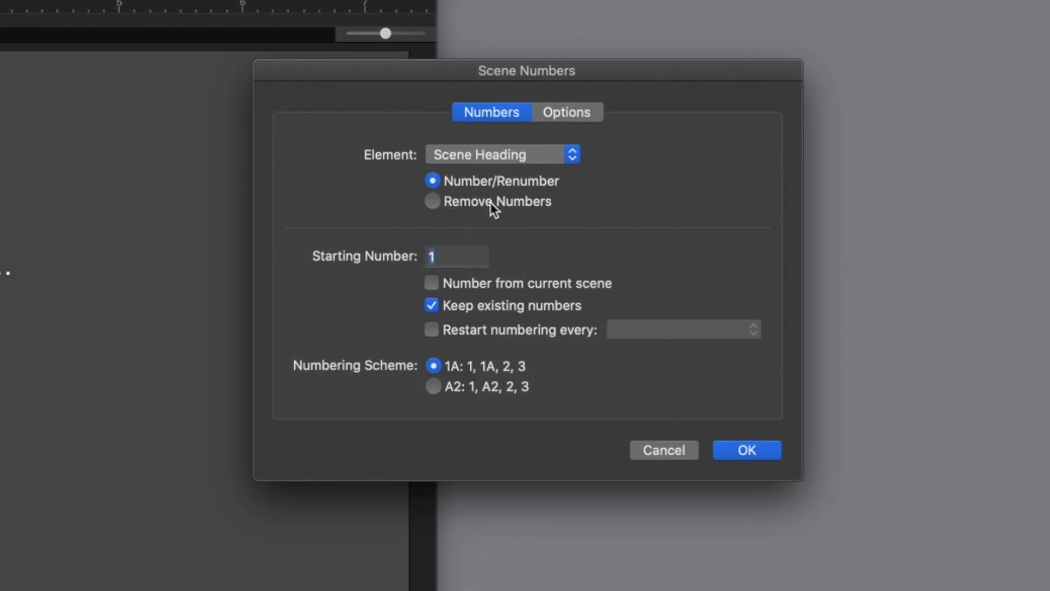
{"action": "left_click", "coordinate": [746, 450]}
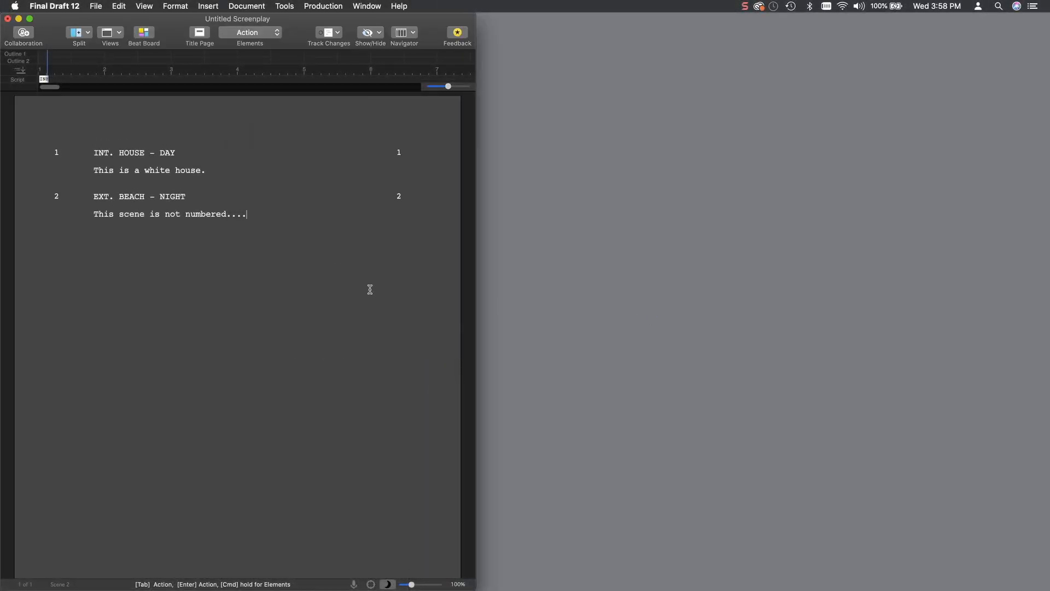
{"action": "mouse_move", "coordinate": [185, 266]}
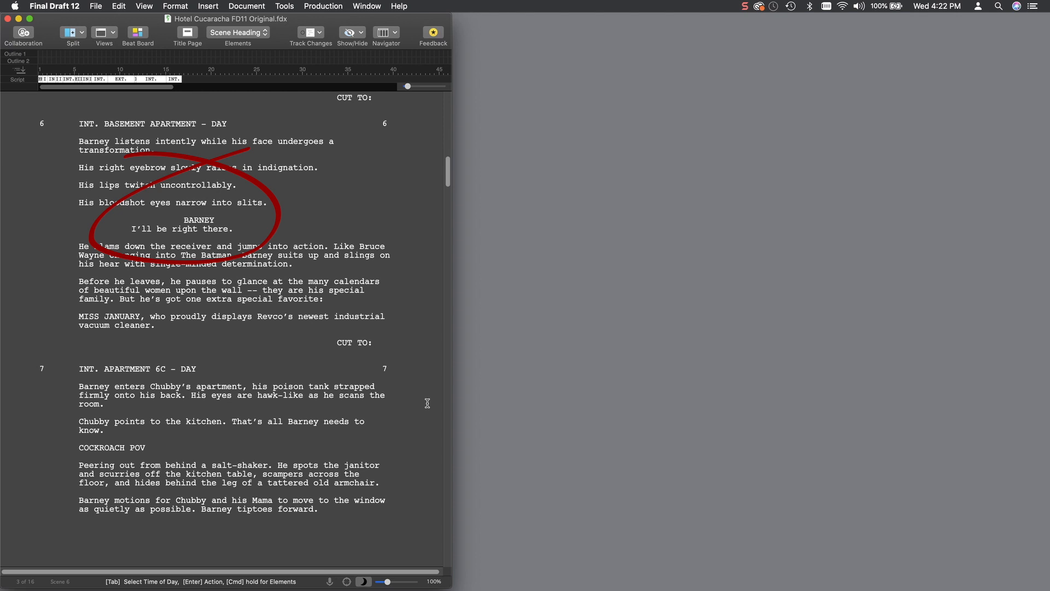
Step: Scroll through the numbered Hotel Cucaracha script to scenes 6 to 8
{"action": "scroll", "scroll_direction": "down", "scroll_amount": 3}
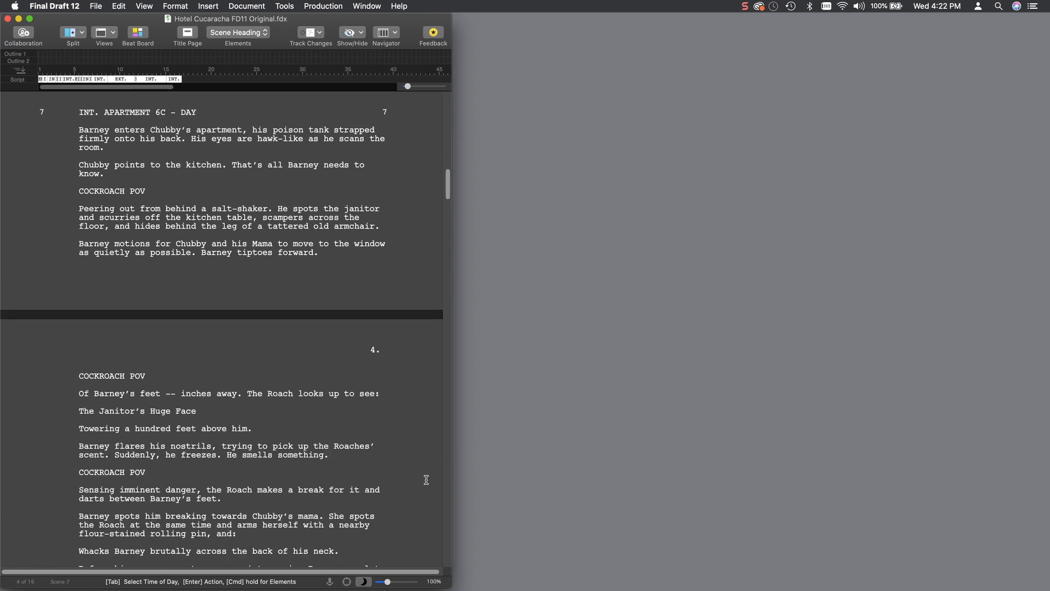
{"action": "scroll", "scroll_direction": "down", "scroll_amount": 3}
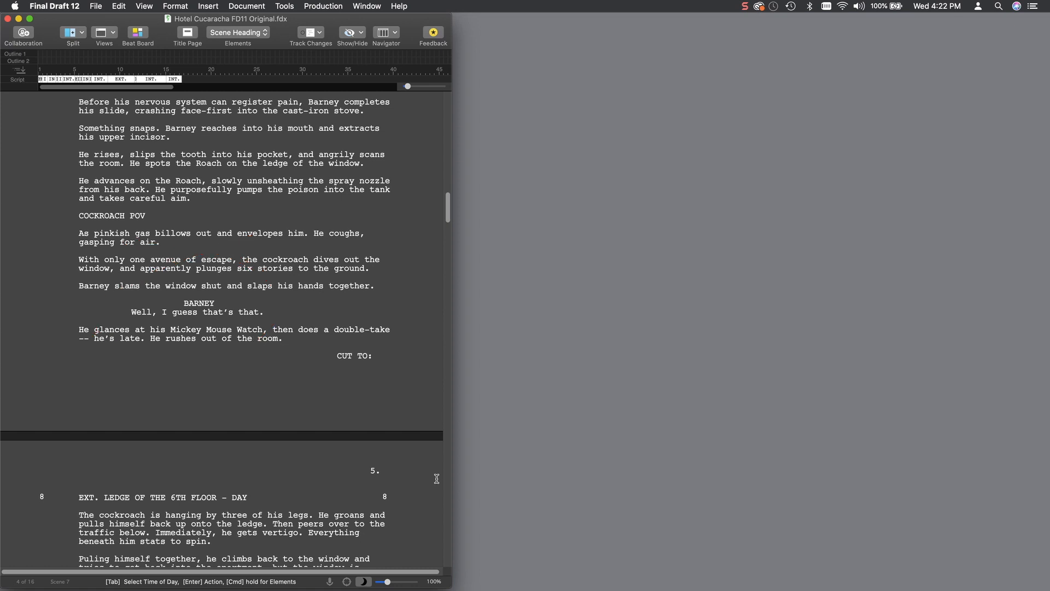
{"action": "mouse_move", "coordinate": [440, 472]}
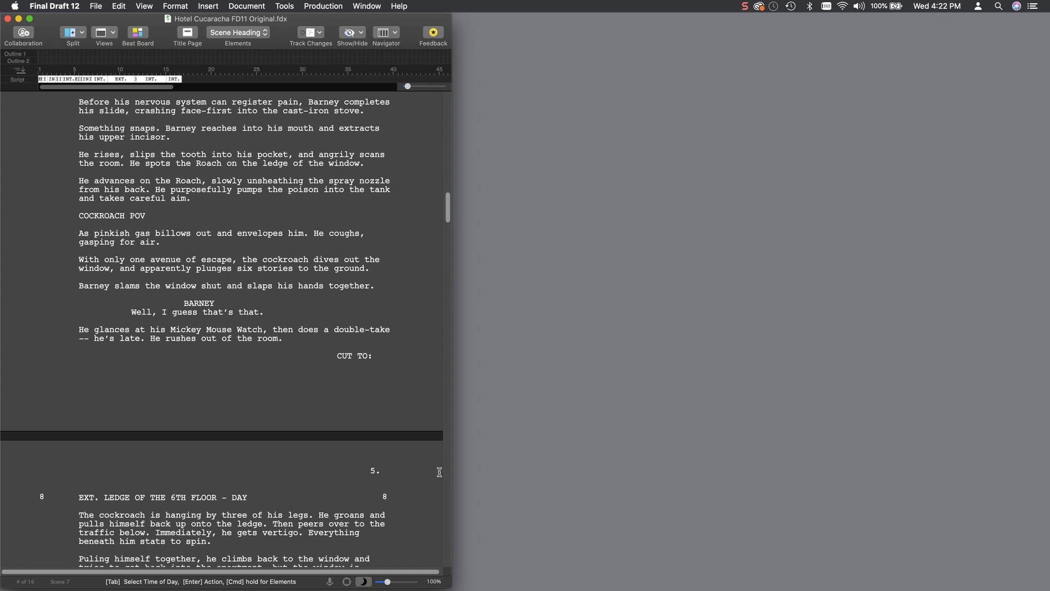
{"action": "mouse_move", "coordinate": [119, 6]}
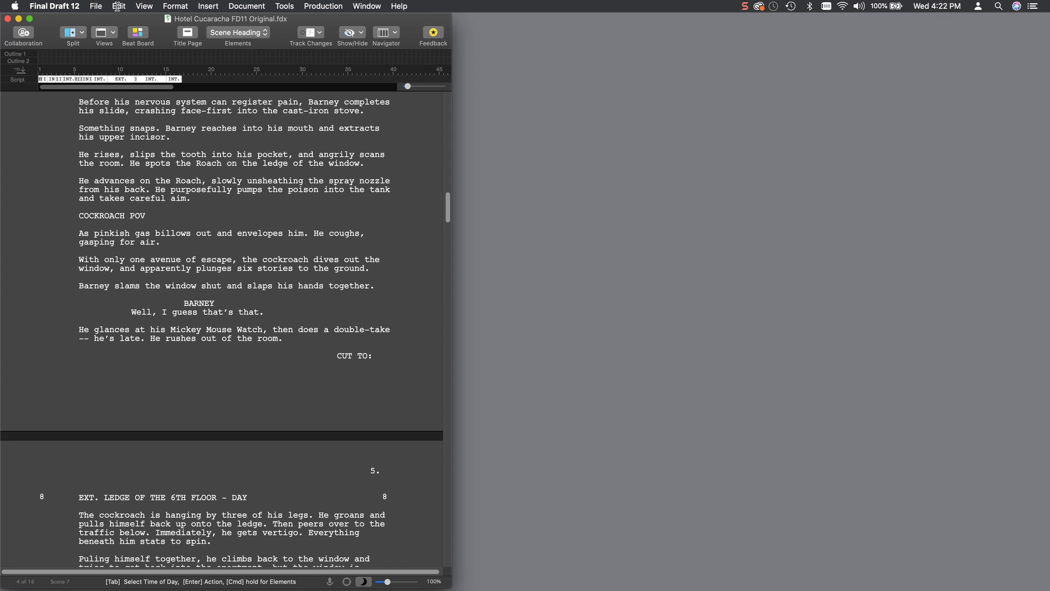
Step: Save the Hotel Cucaracha script and turn on Tags Mode
{"action": "left_click", "coordinate": [95, 6]}
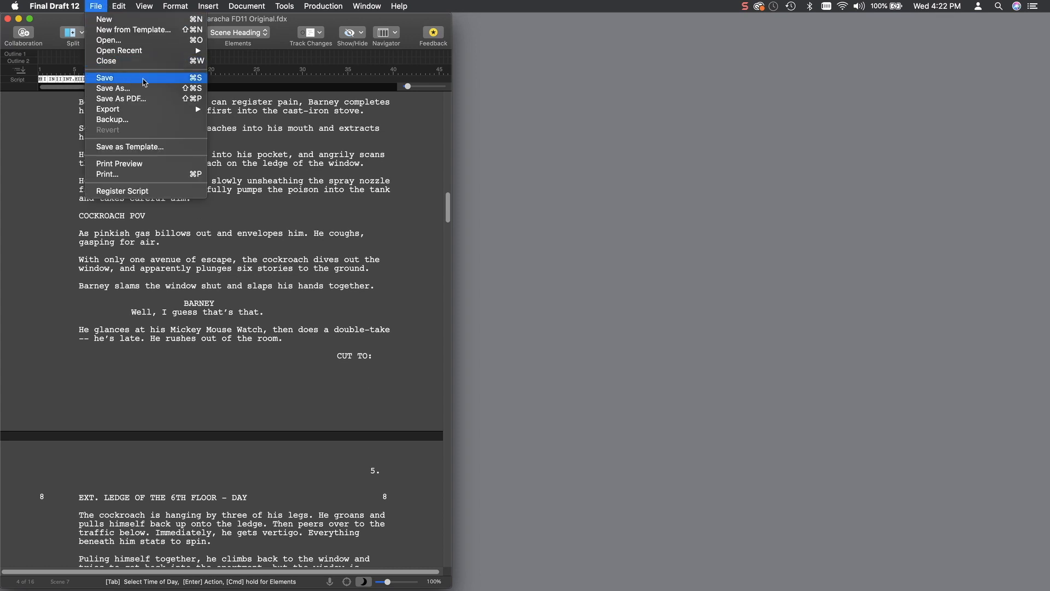
{"action": "mouse_move", "coordinate": [185, 85]}
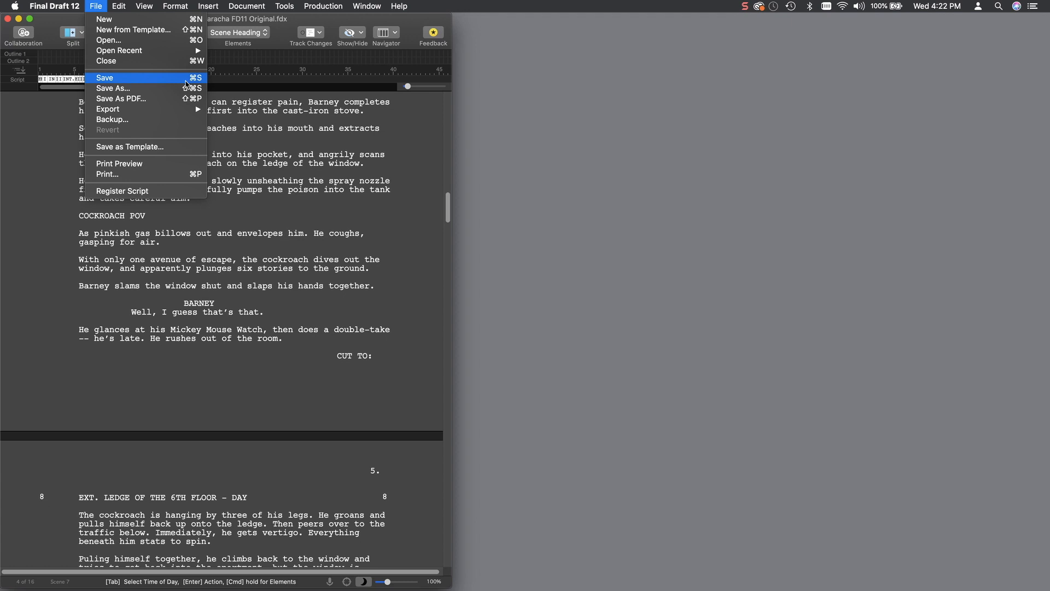
{"action": "left_click", "coordinate": [105, 77]}
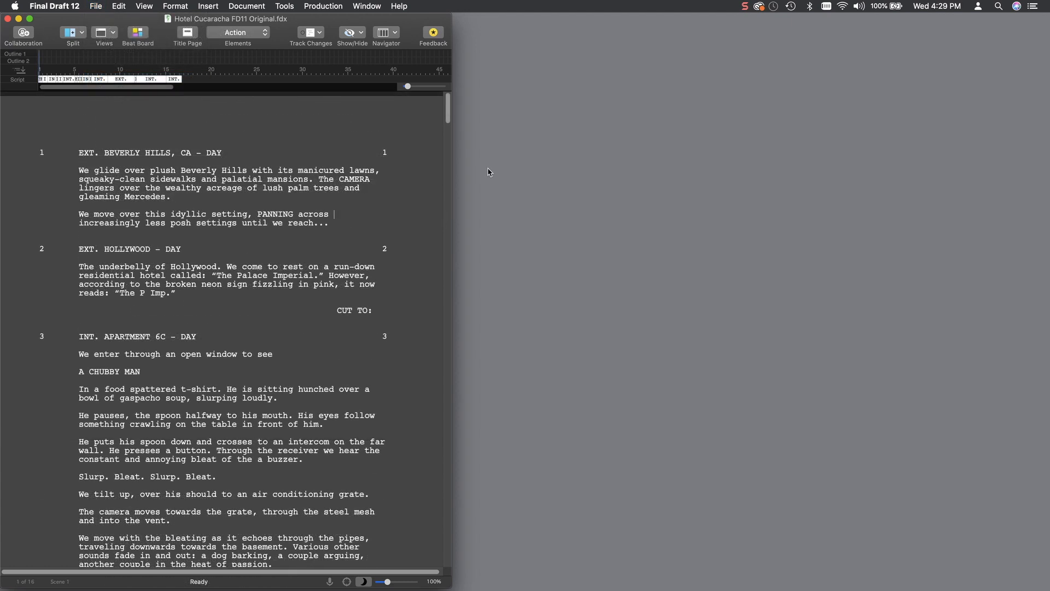
{"action": "left_click", "coordinate": [323, 6]}
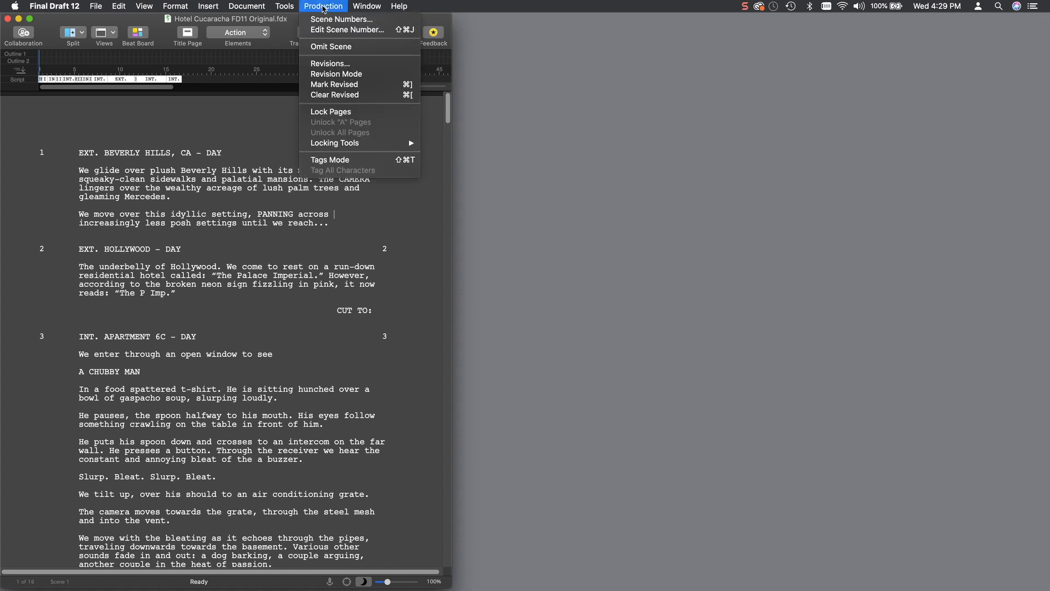
{"action": "mouse_move", "coordinate": [330, 159]}
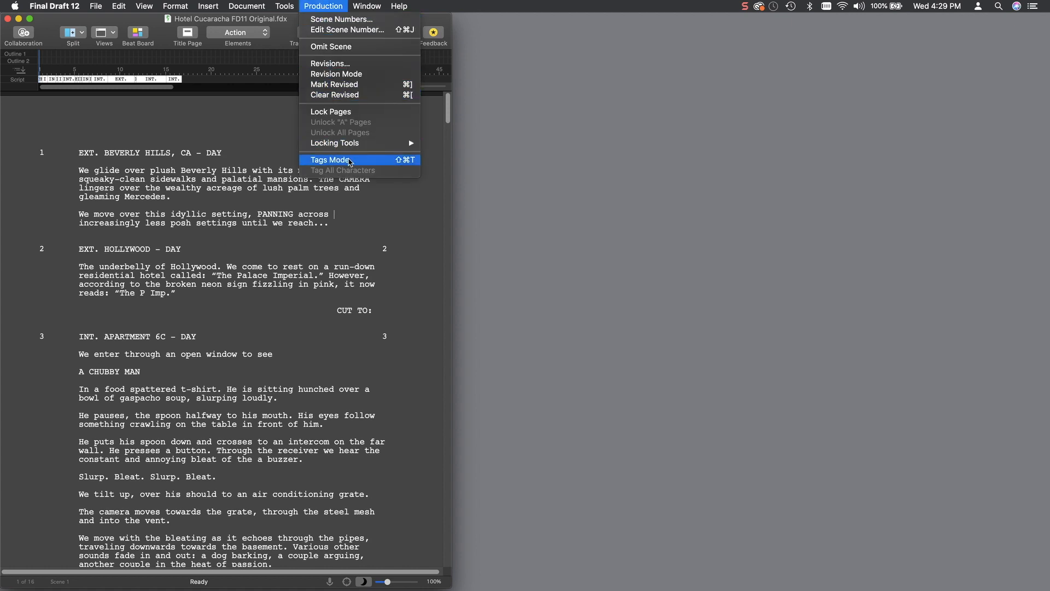
{"action": "left_click", "coordinate": [330, 159]}
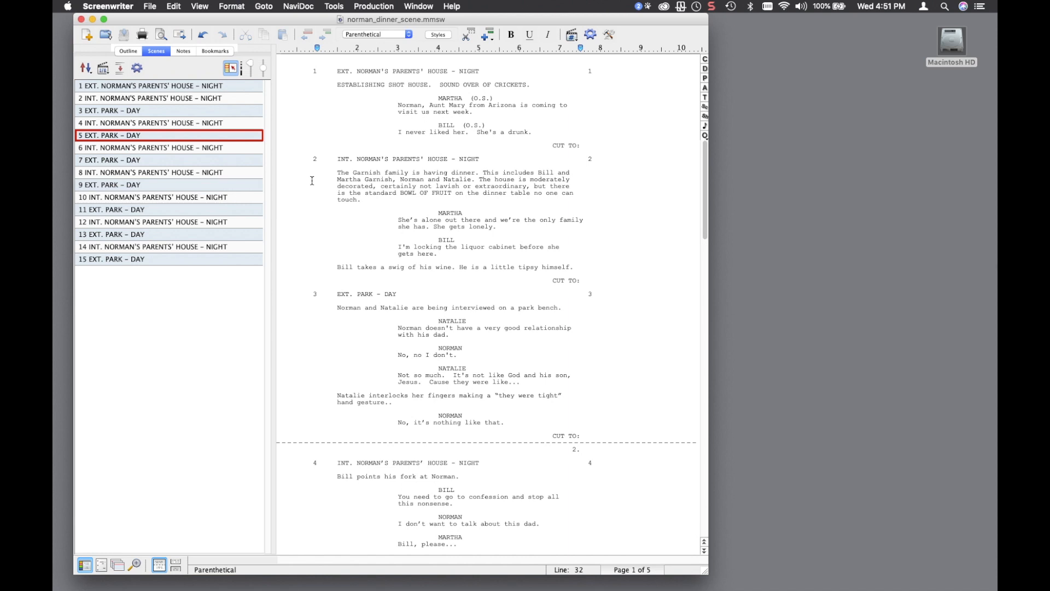
Step: Export the dinner-scene screenplay as a Gorilla Scheduling (.sex) file
{"action": "left_click", "coordinate": [149, 6]}
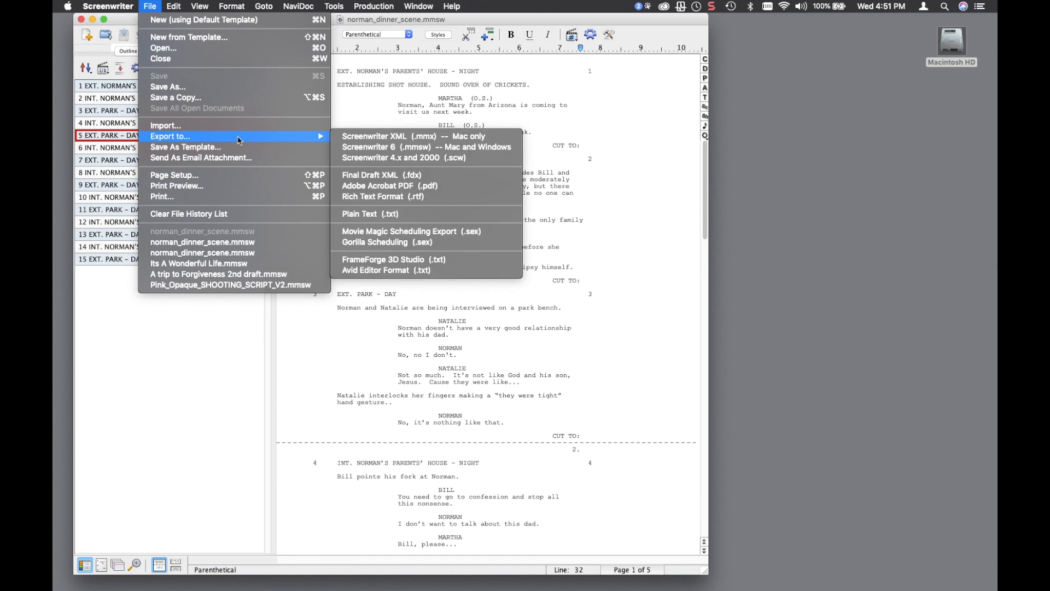
{"action": "mouse_move", "coordinate": [374, 242]}
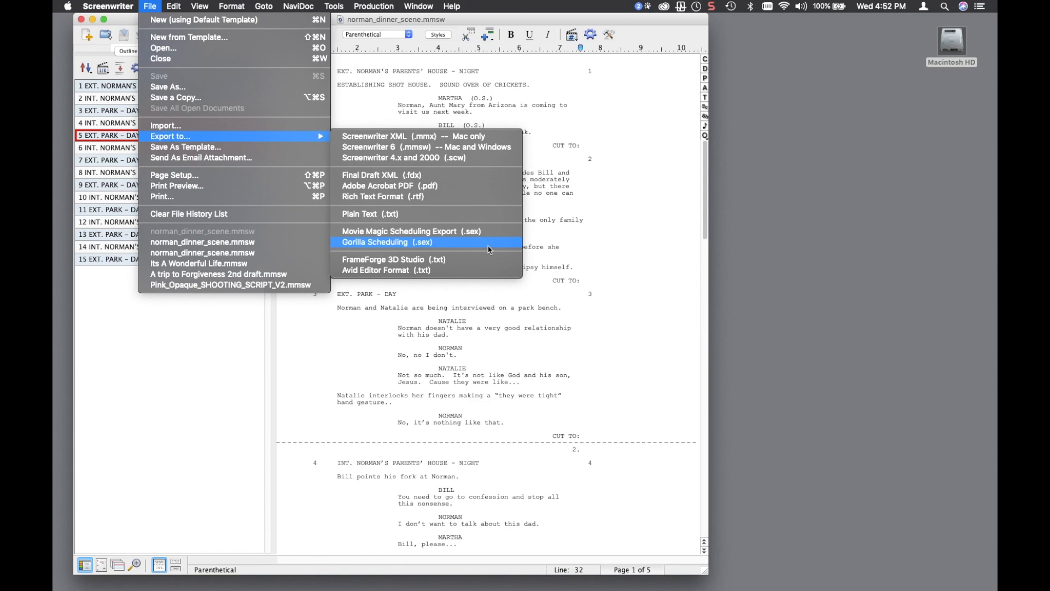
{"action": "left_click", "coordinate": [374, 242]}
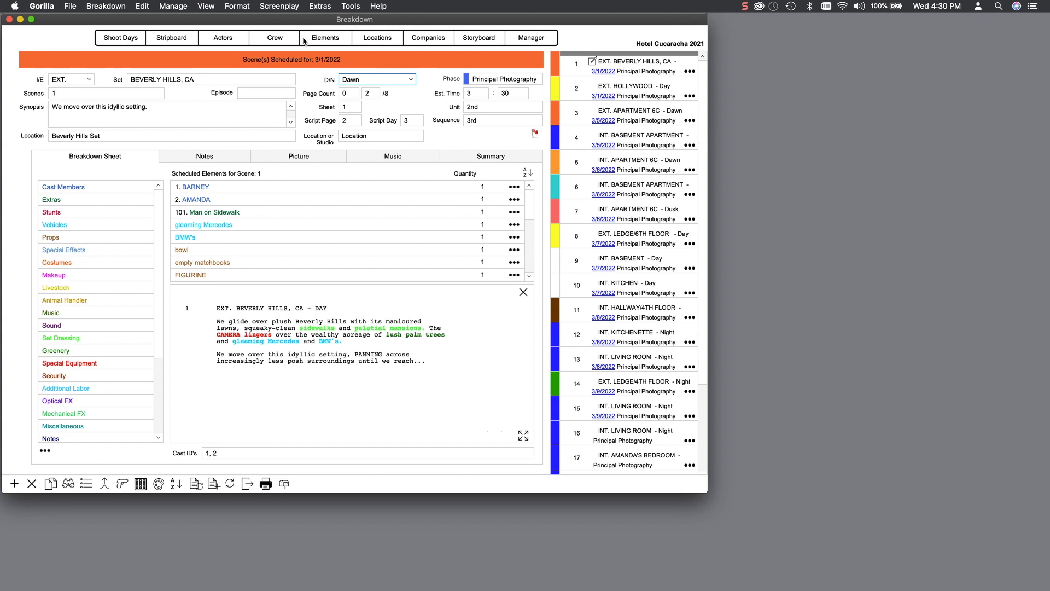
Step: Close the Hotel Cucaracha breakdown to reach Gorilla's Project Manager
{"action": "left_click", "coordinate": [205, 6]}
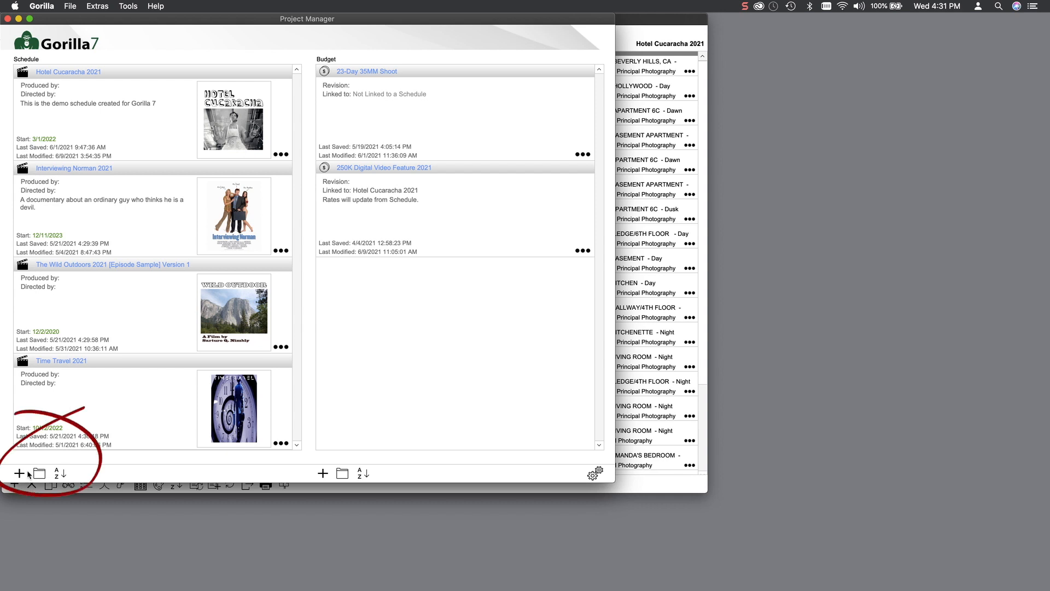
Step: Begin a new schedule via Import Screenplay, reaching the .fdx, .sex and .fountain format choices
{"action": "left_click", "coordinate": [20, 473]}
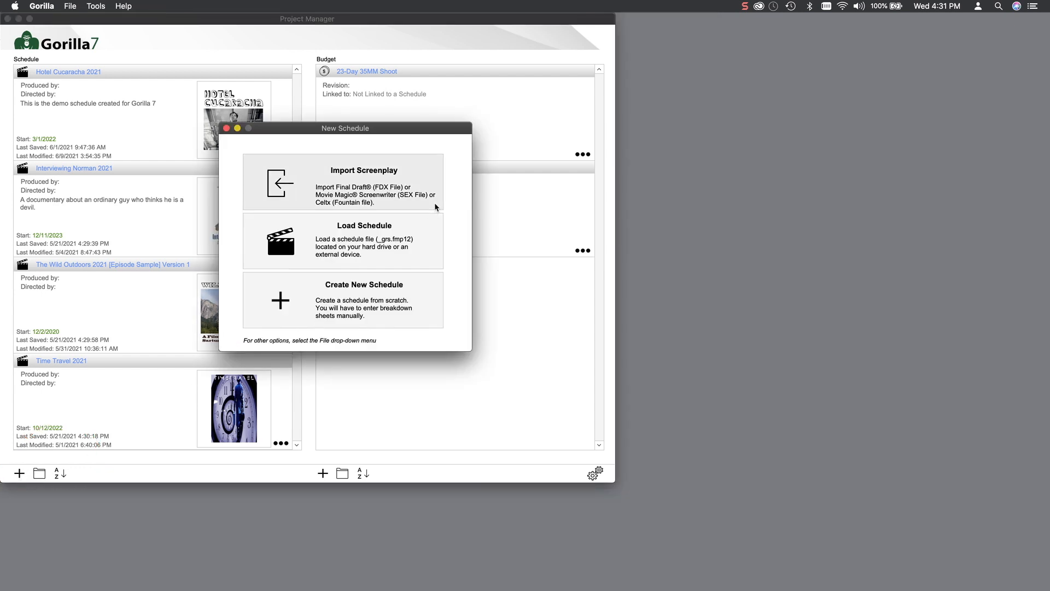
{"action": "left_click", "coordinate": [364, 181]}
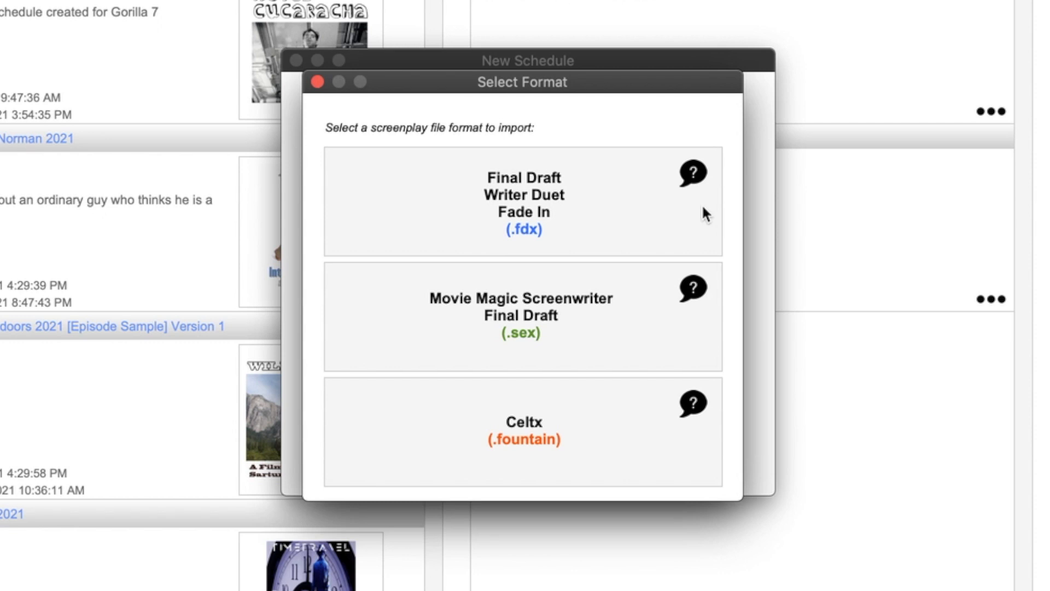
{"action": "left_click", "coordinate": [523, 202]}
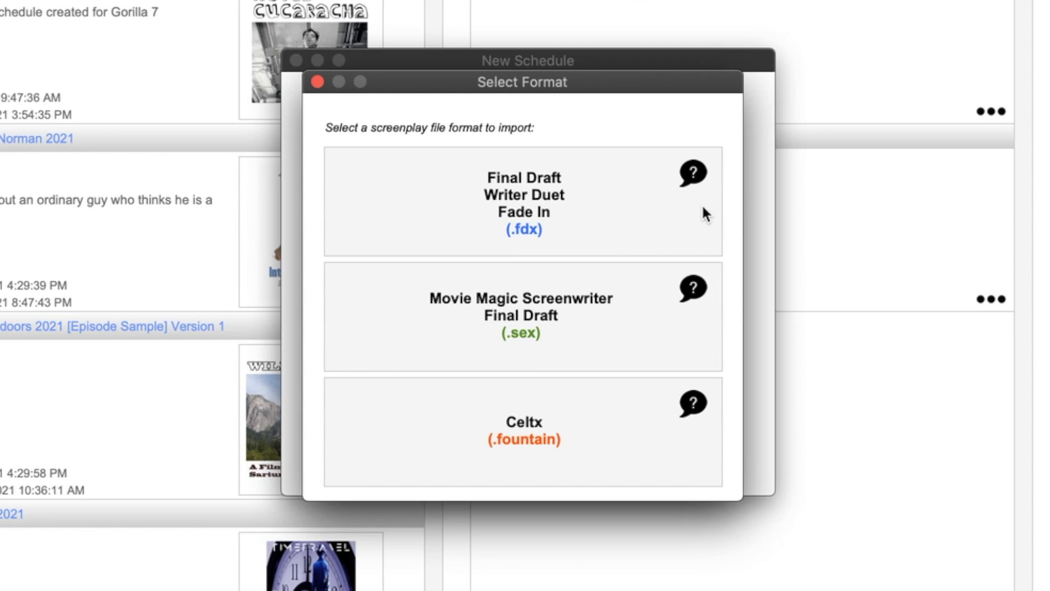
{"action": "left_click", "coordinate": [522, 317]}
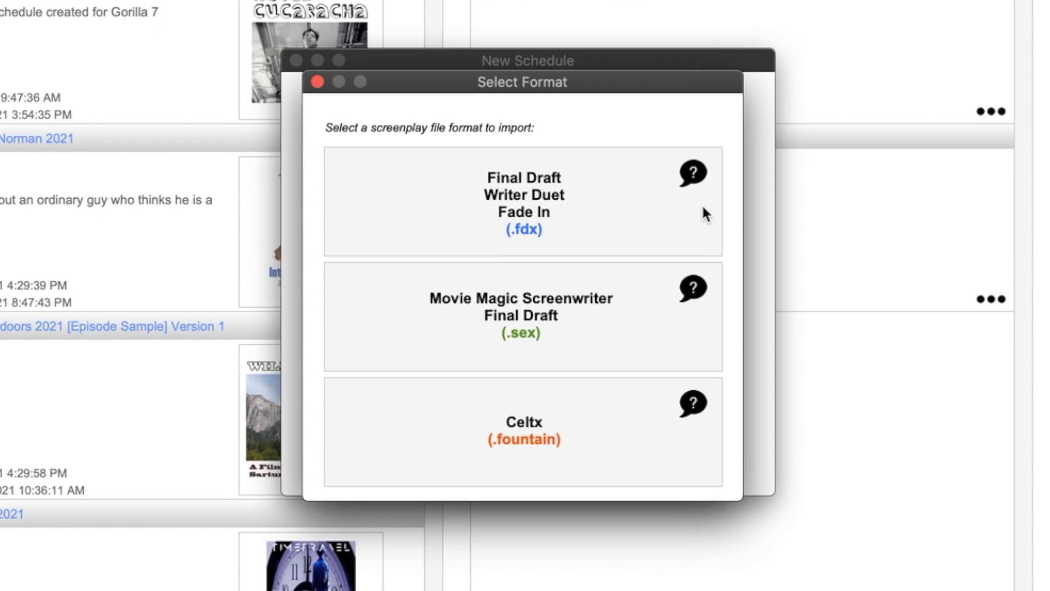
{"action": "mouse_move", "coordinate": [536, 195]}
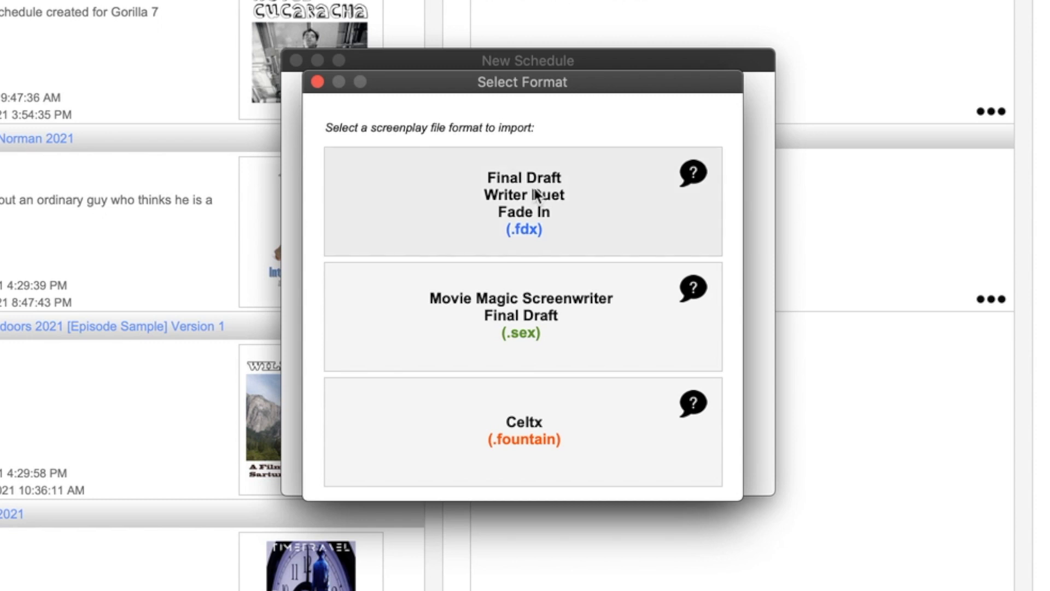
Step: Select Final Draft (.fdx) as the import format and dismiss the FDX Import advice
{"action": "left_click", "coordinate": [523, 200]}
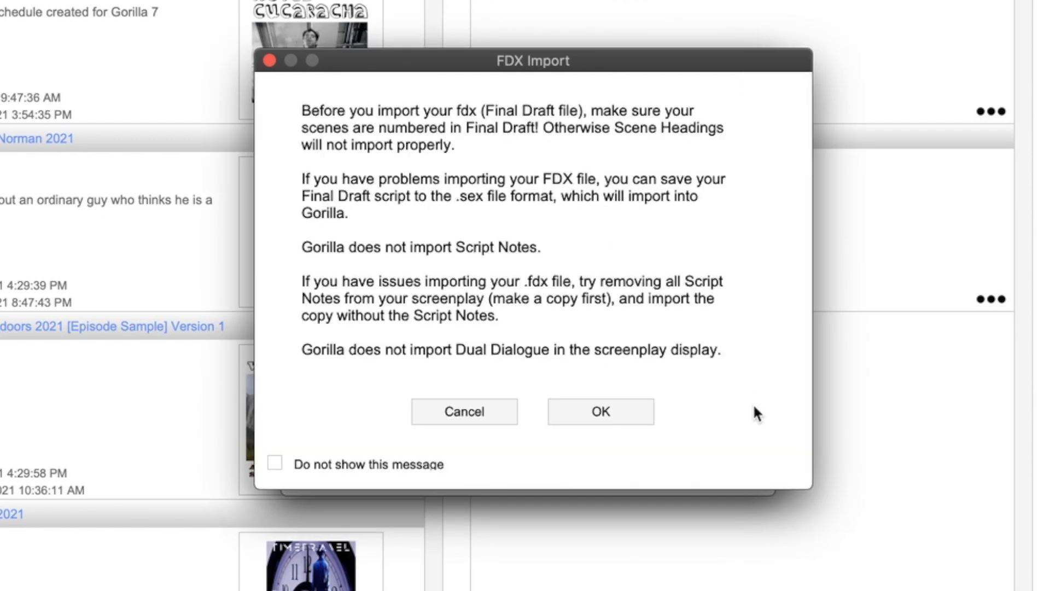
{"action": "left_click", "coordinate": [601, 411]}
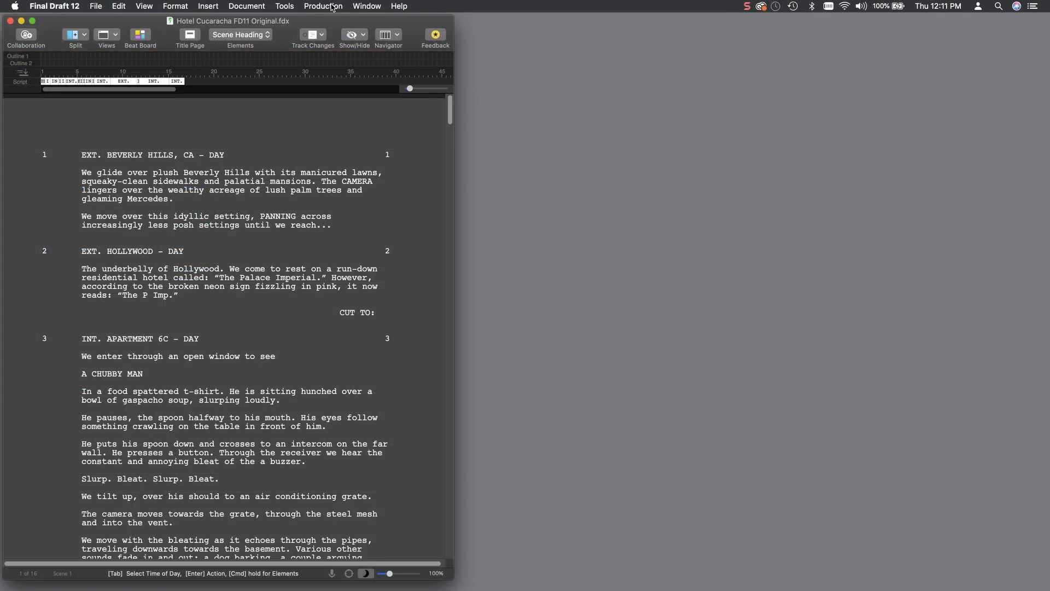
Step: Enable Tags Mode and open the Navigator to view scene 1's tags
{"action": "left_click", "coordinate": [323, 6]}
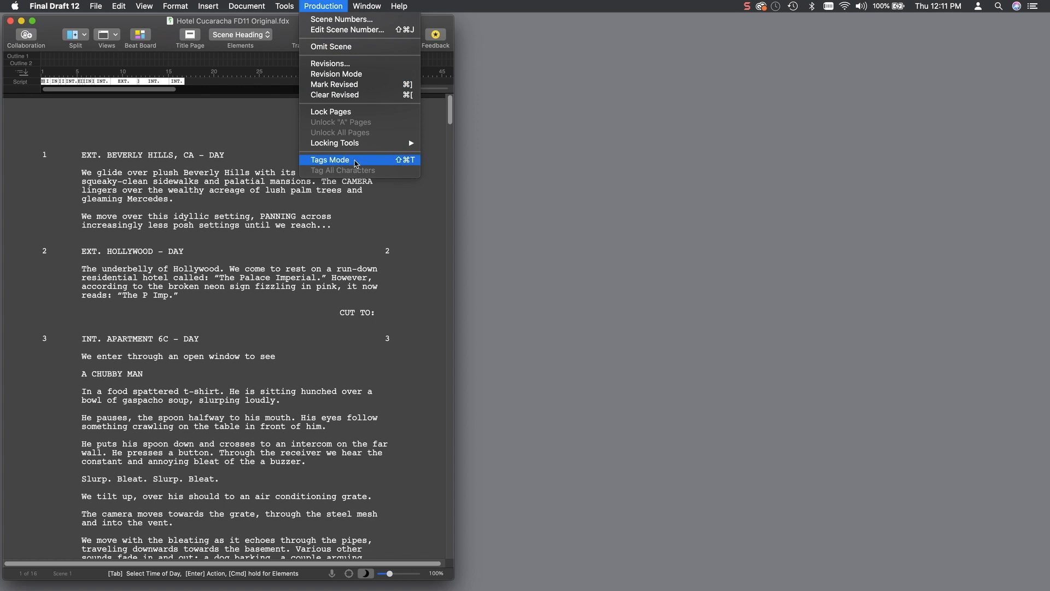
{"action": "left_click", "coordinate": [329, 159]}
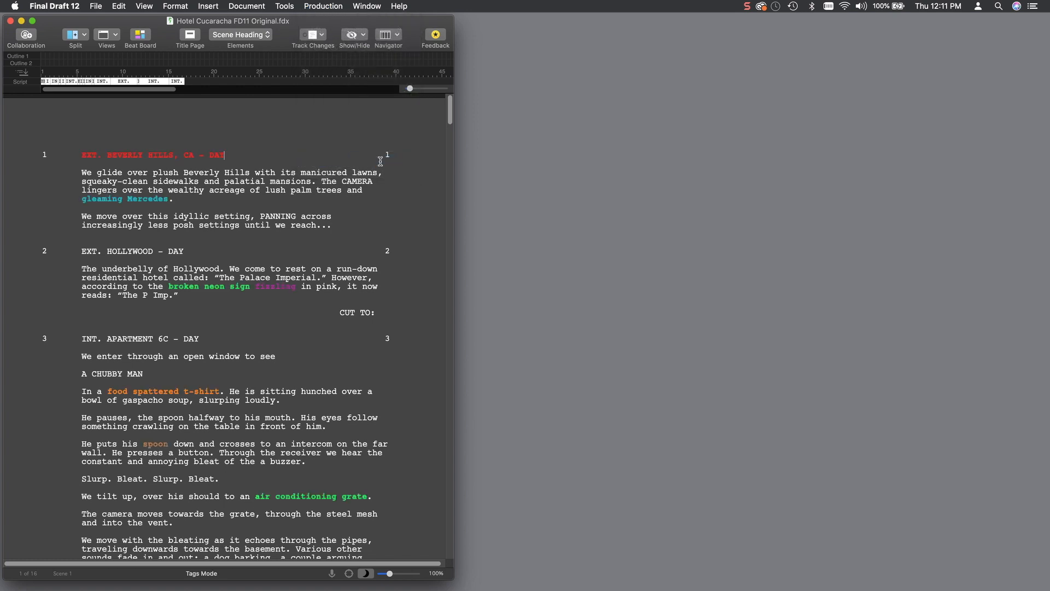
{"action": "mouse_move", "coordinate": [522, 193]}
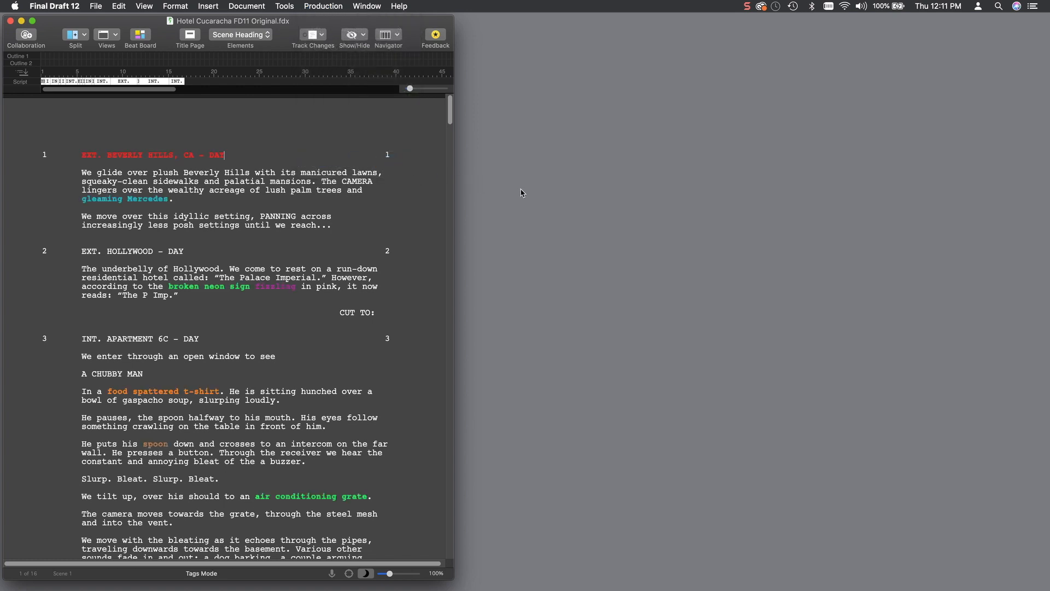
{"action": "left_click", "coordinate": [323, 6]}
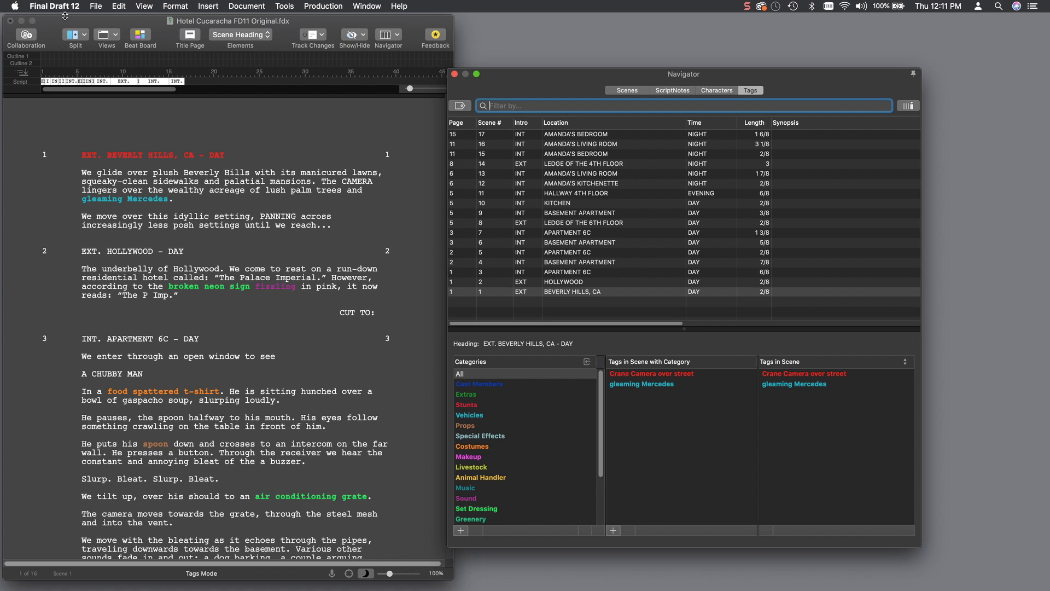
Step: Export the Hotel Cucaracha script with the Scheduling Export (*.sex) file format
{"action": "left_click", "coordinate": [96, 6]}
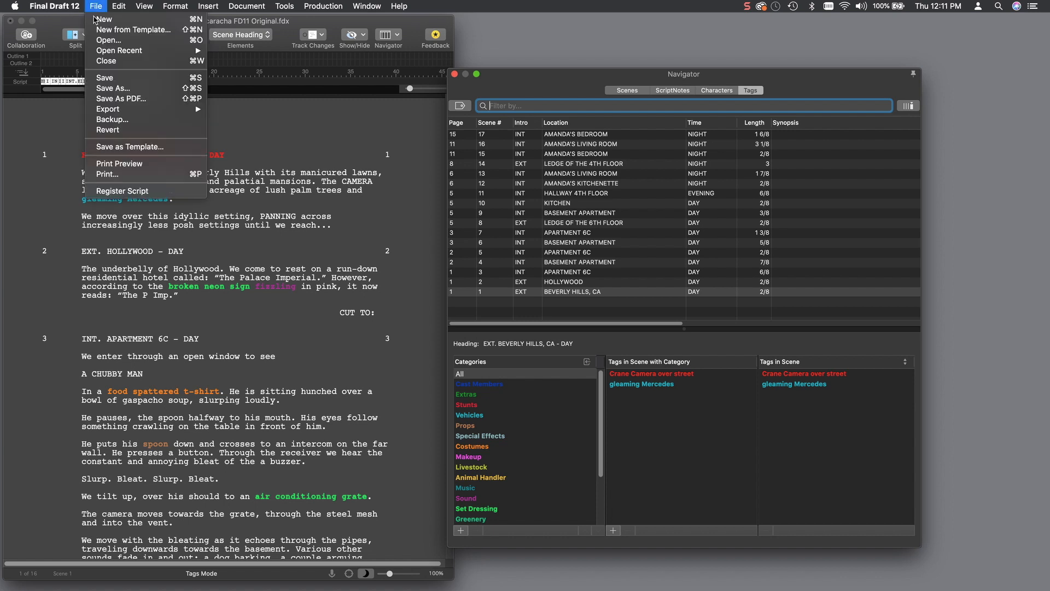
{"action": "mouse_move", "coordinate": [109, 110]}
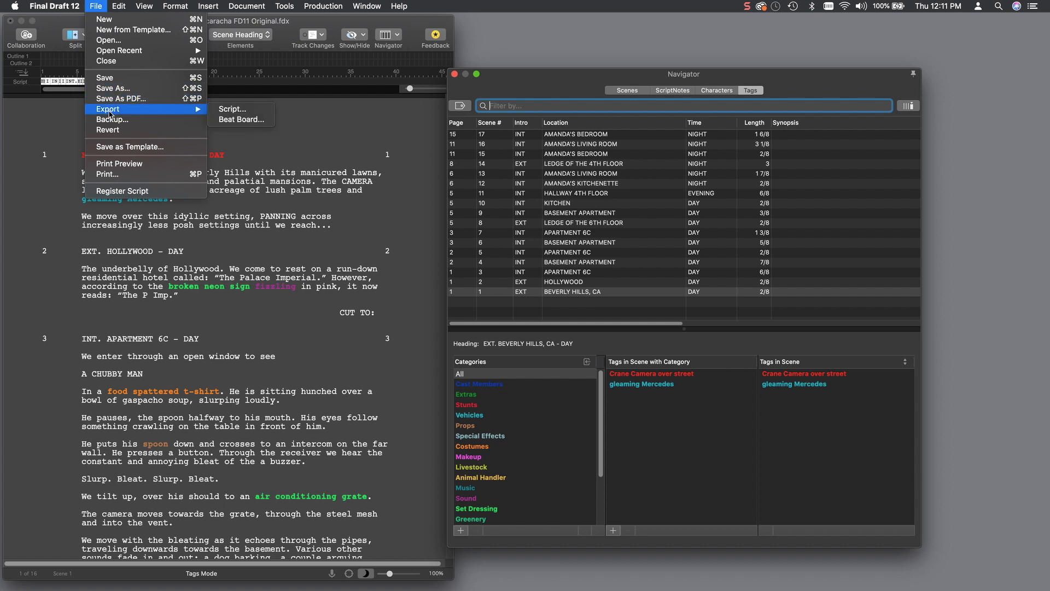
{"action": "left_click", "coordinate": [243, 110]}
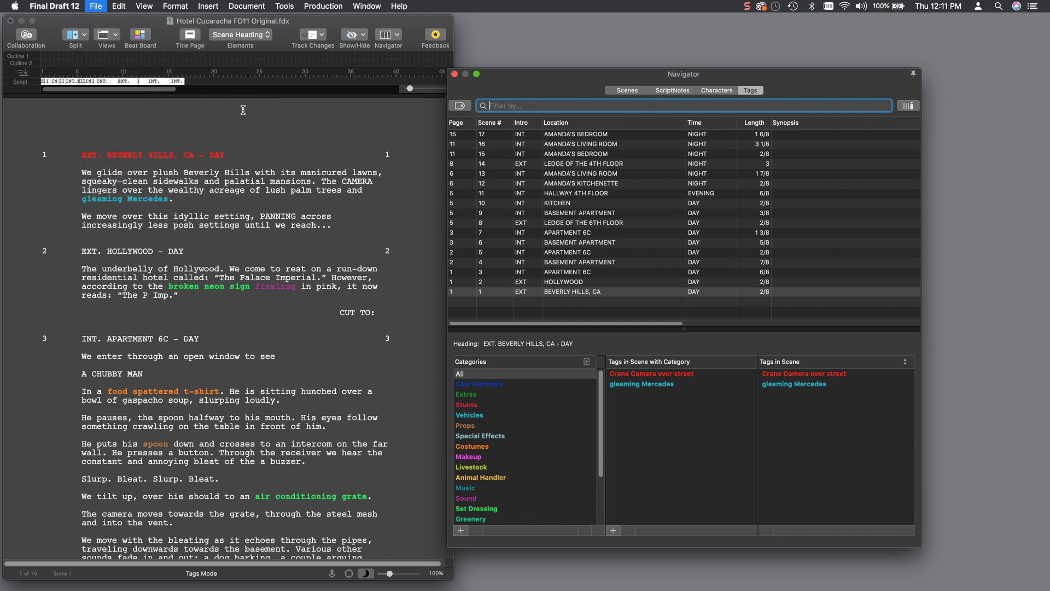
{"action": "left_click", "coordinate": [95, 6]}
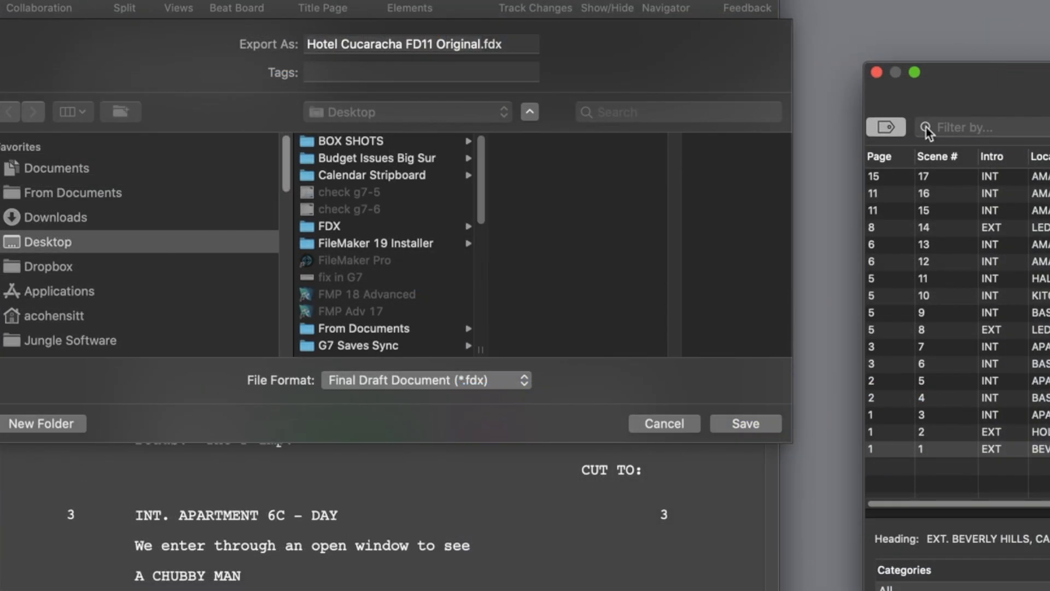
{"action": "left_click", "coordinate": [426, 379]}
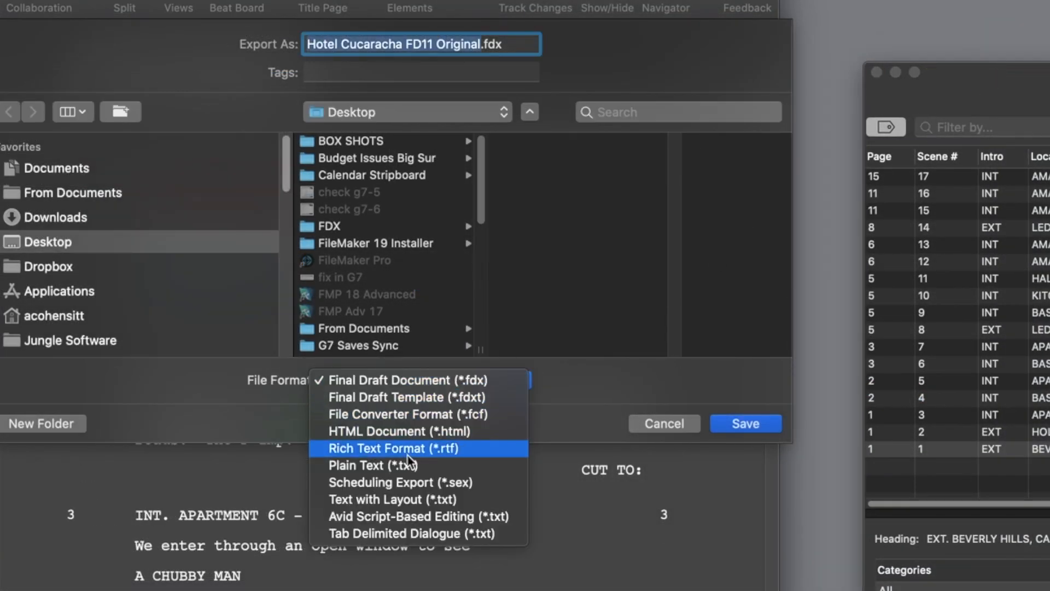
{"action": "left_click", "coordinate": [401, 483]}
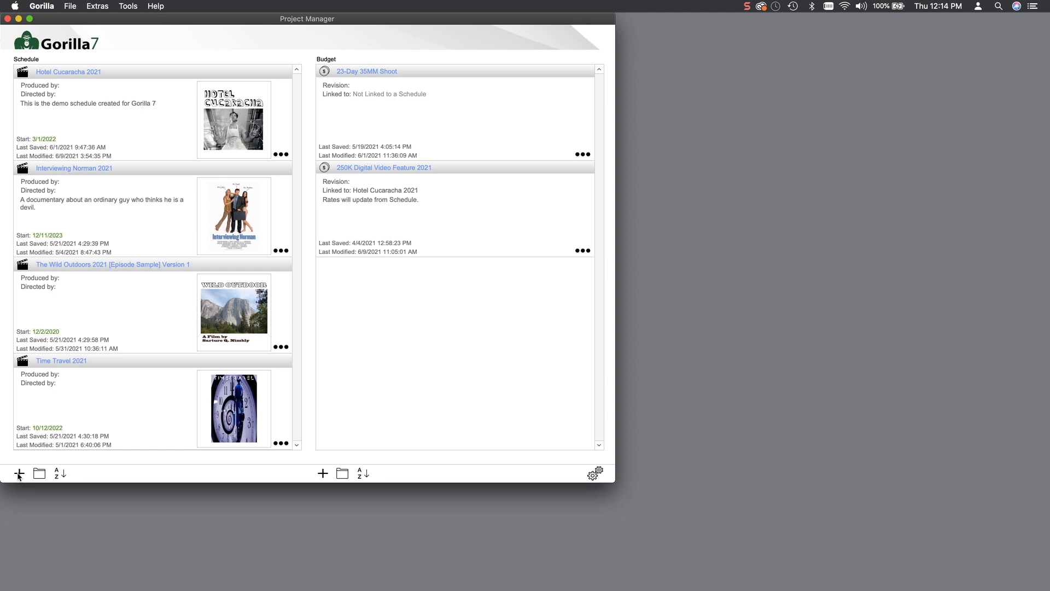
Step: Add a new schedule in Project Manager and choose Import Screenplay
{"action": "left_click", "coordinate": [19, 473]}
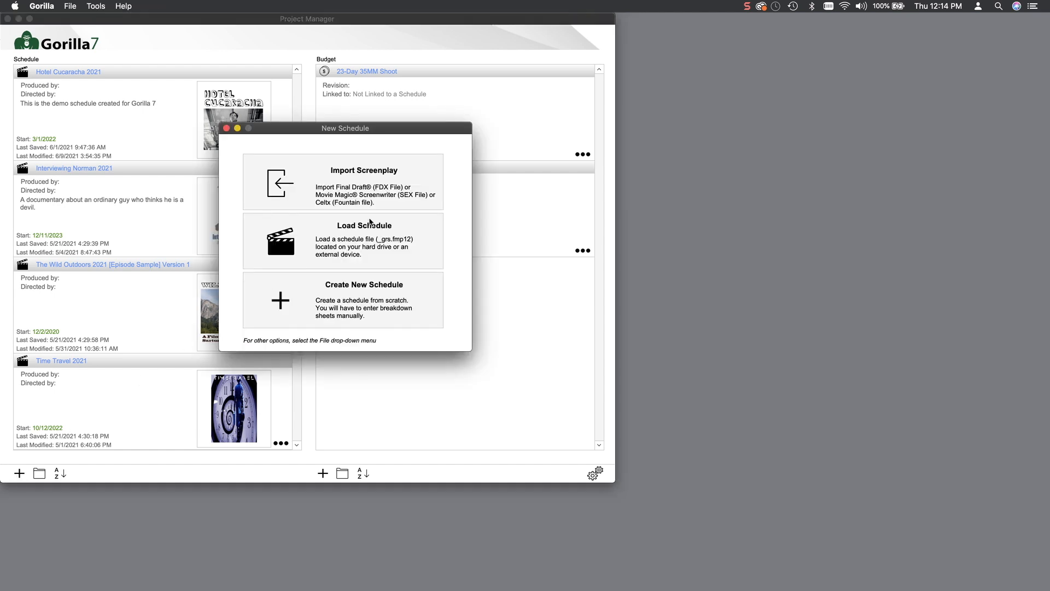
{"action": "left_click", "coordinate": [364, 181]}
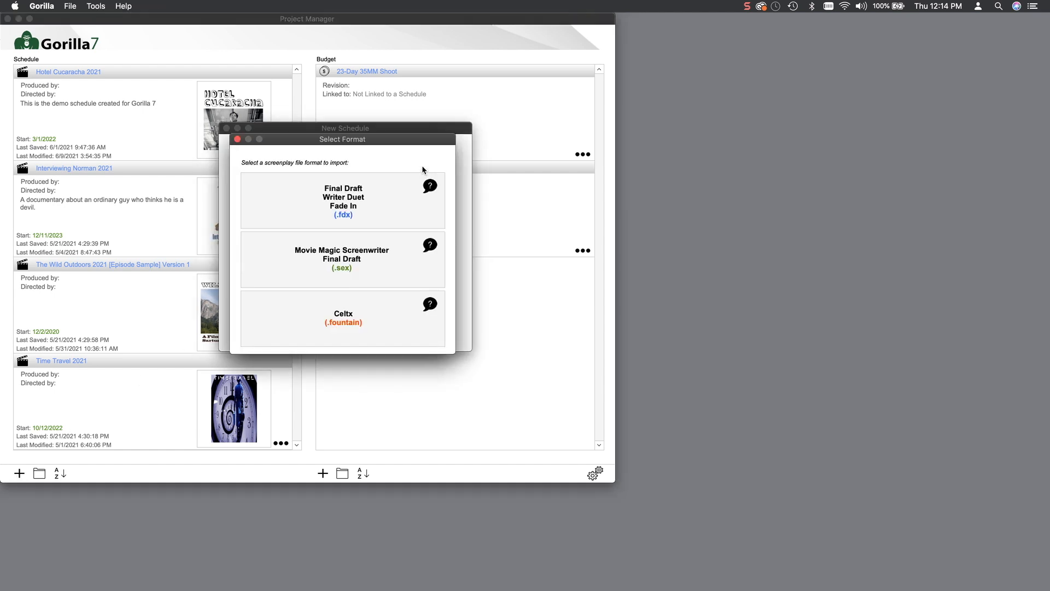